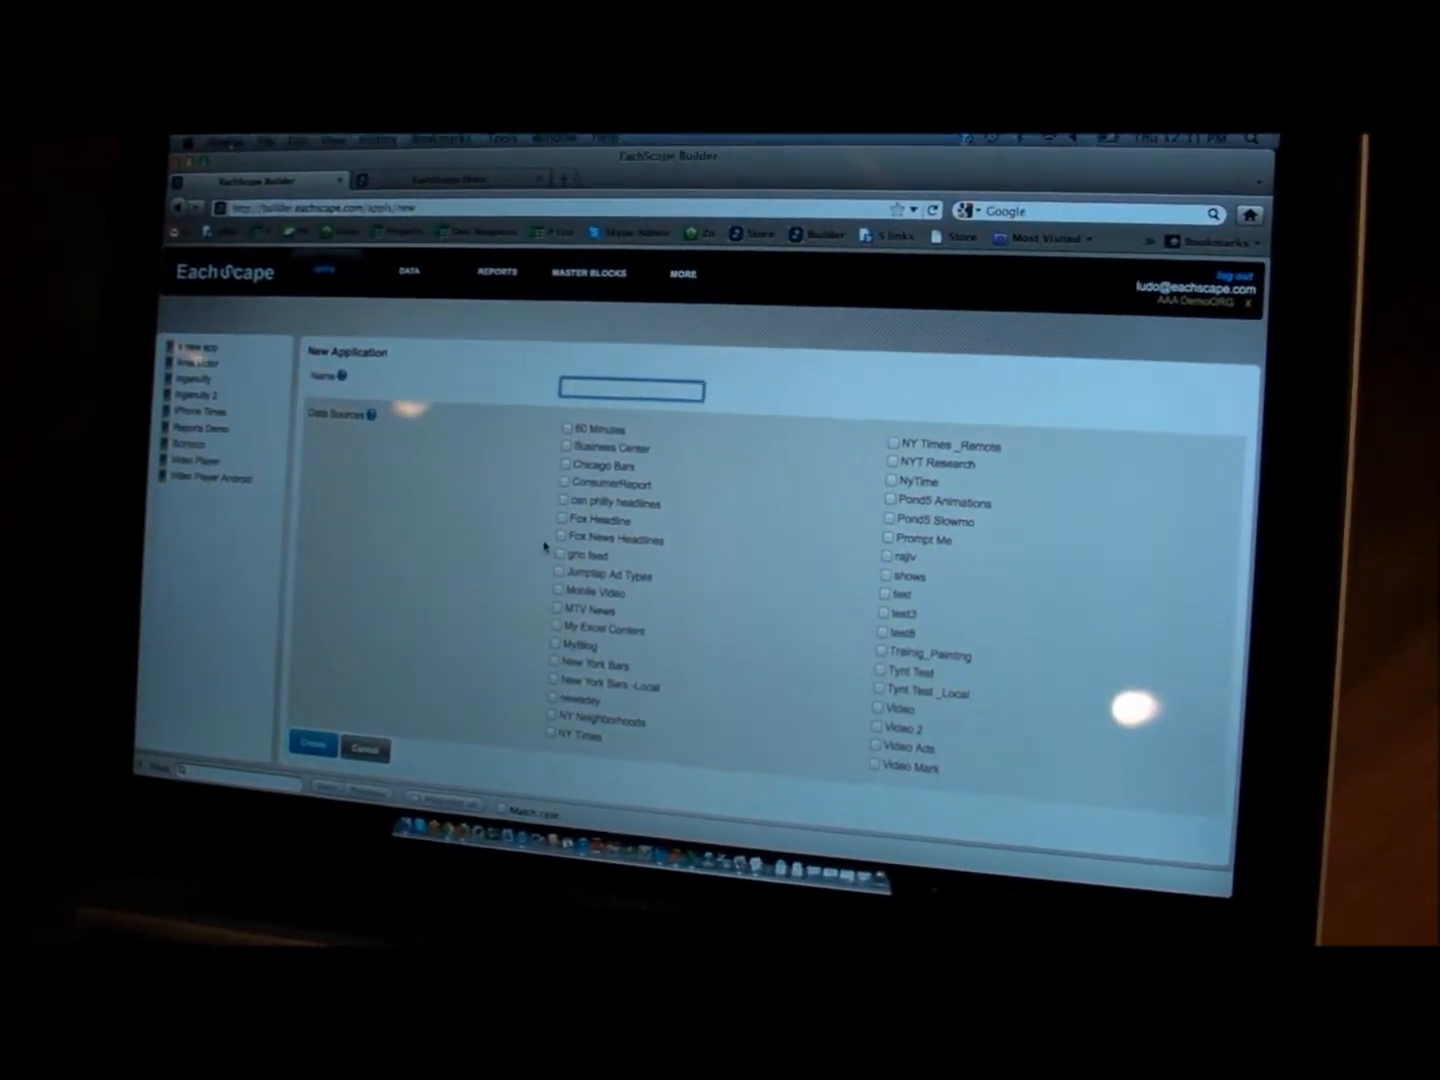
Create a new application named app and land on its first empty view
type("appl")
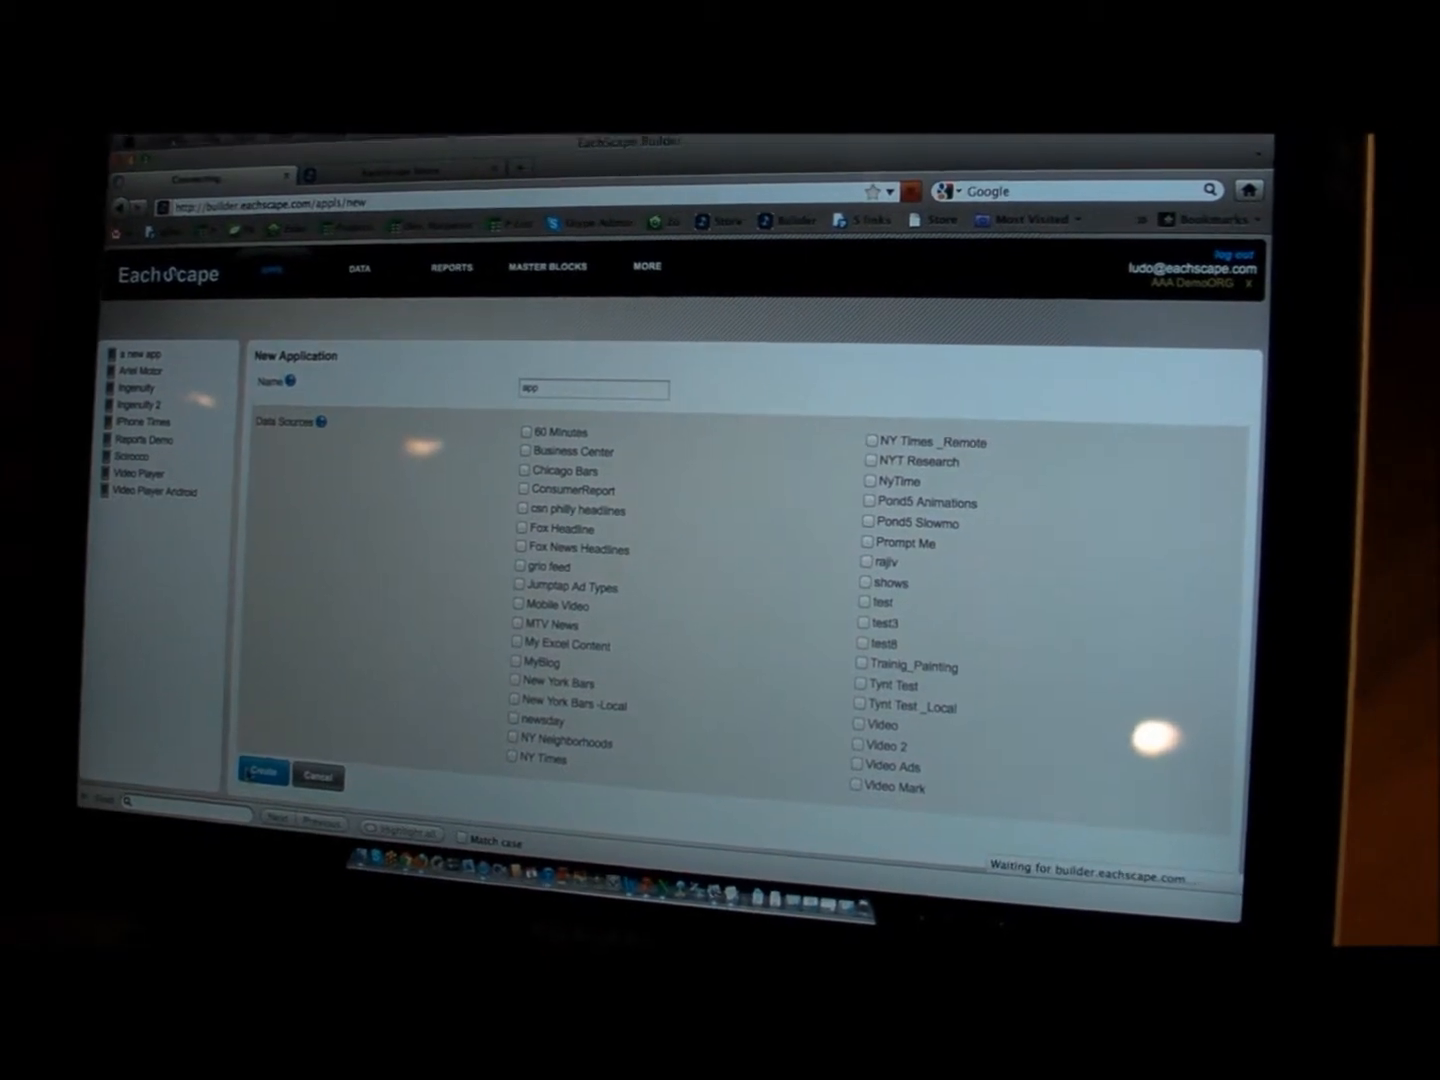
left_click(262, 772)
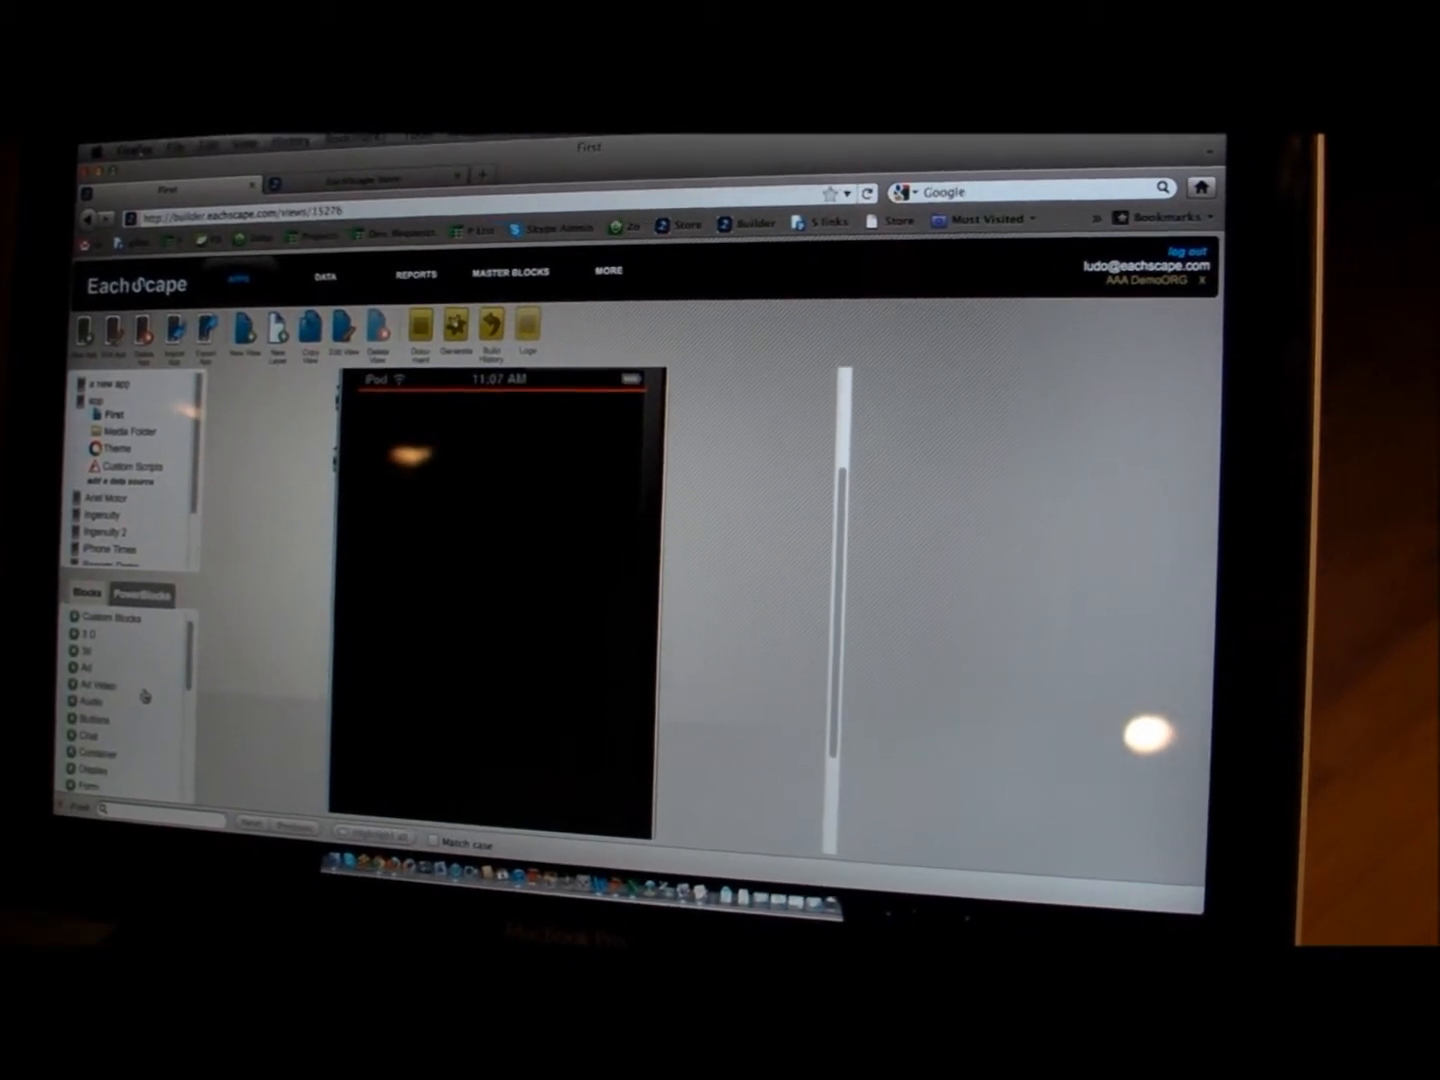
Place an Image block at the top of the view showing the uploaded title artwork
scroll("down", 3)
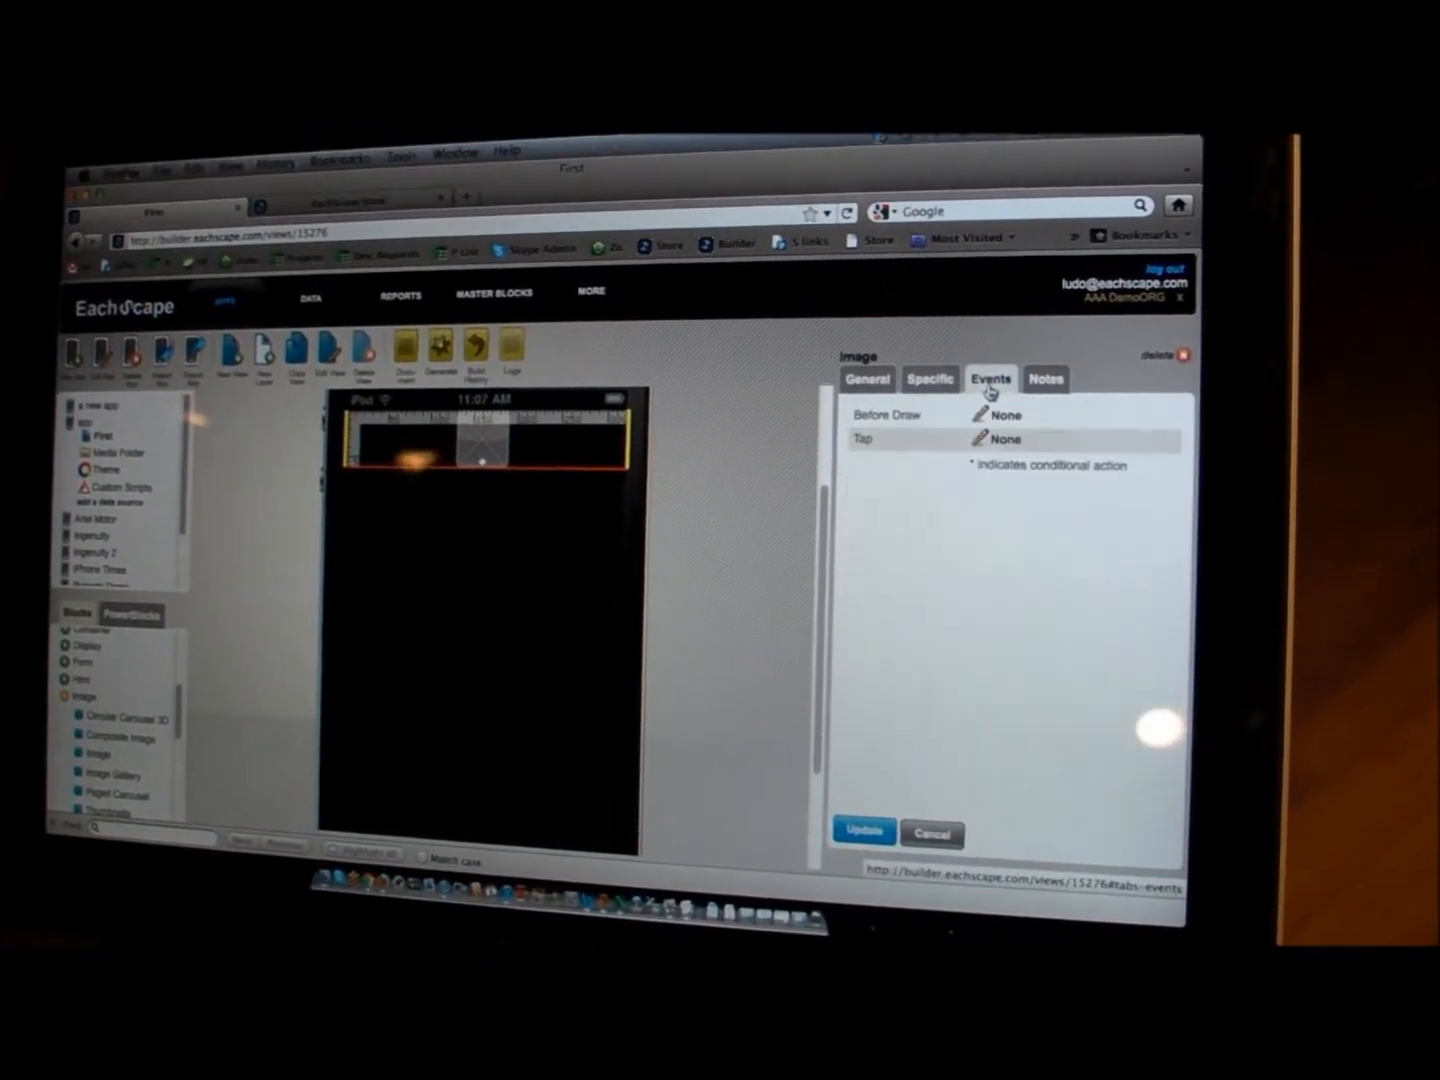
left_click(930, 374)
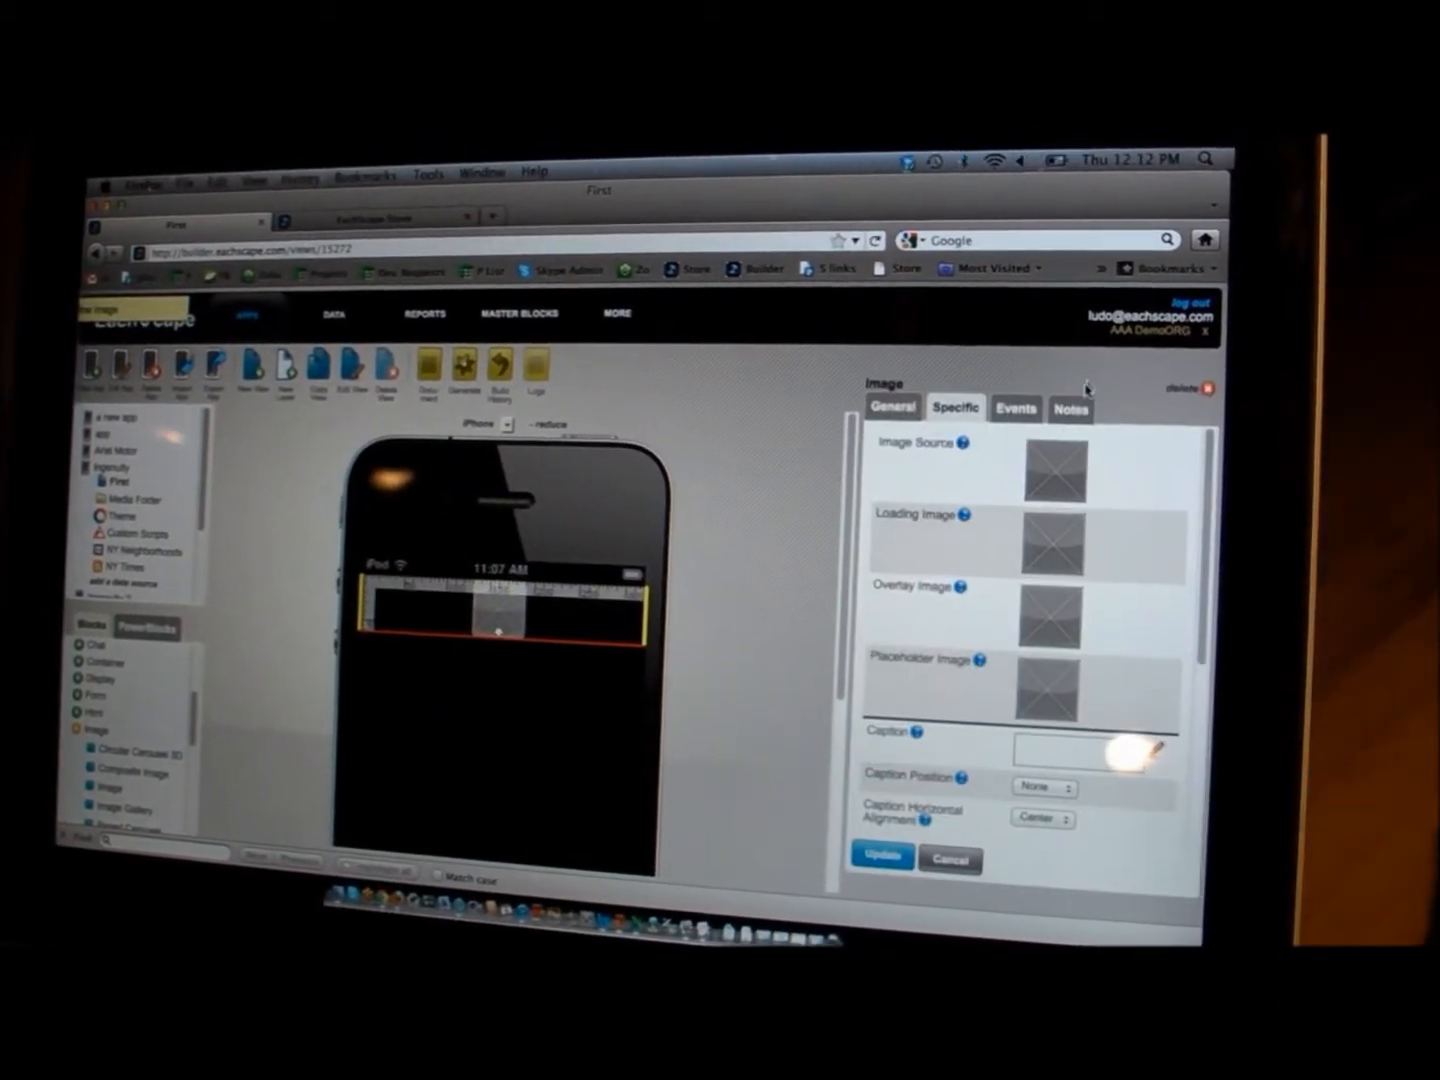
left_click(1072, 472)
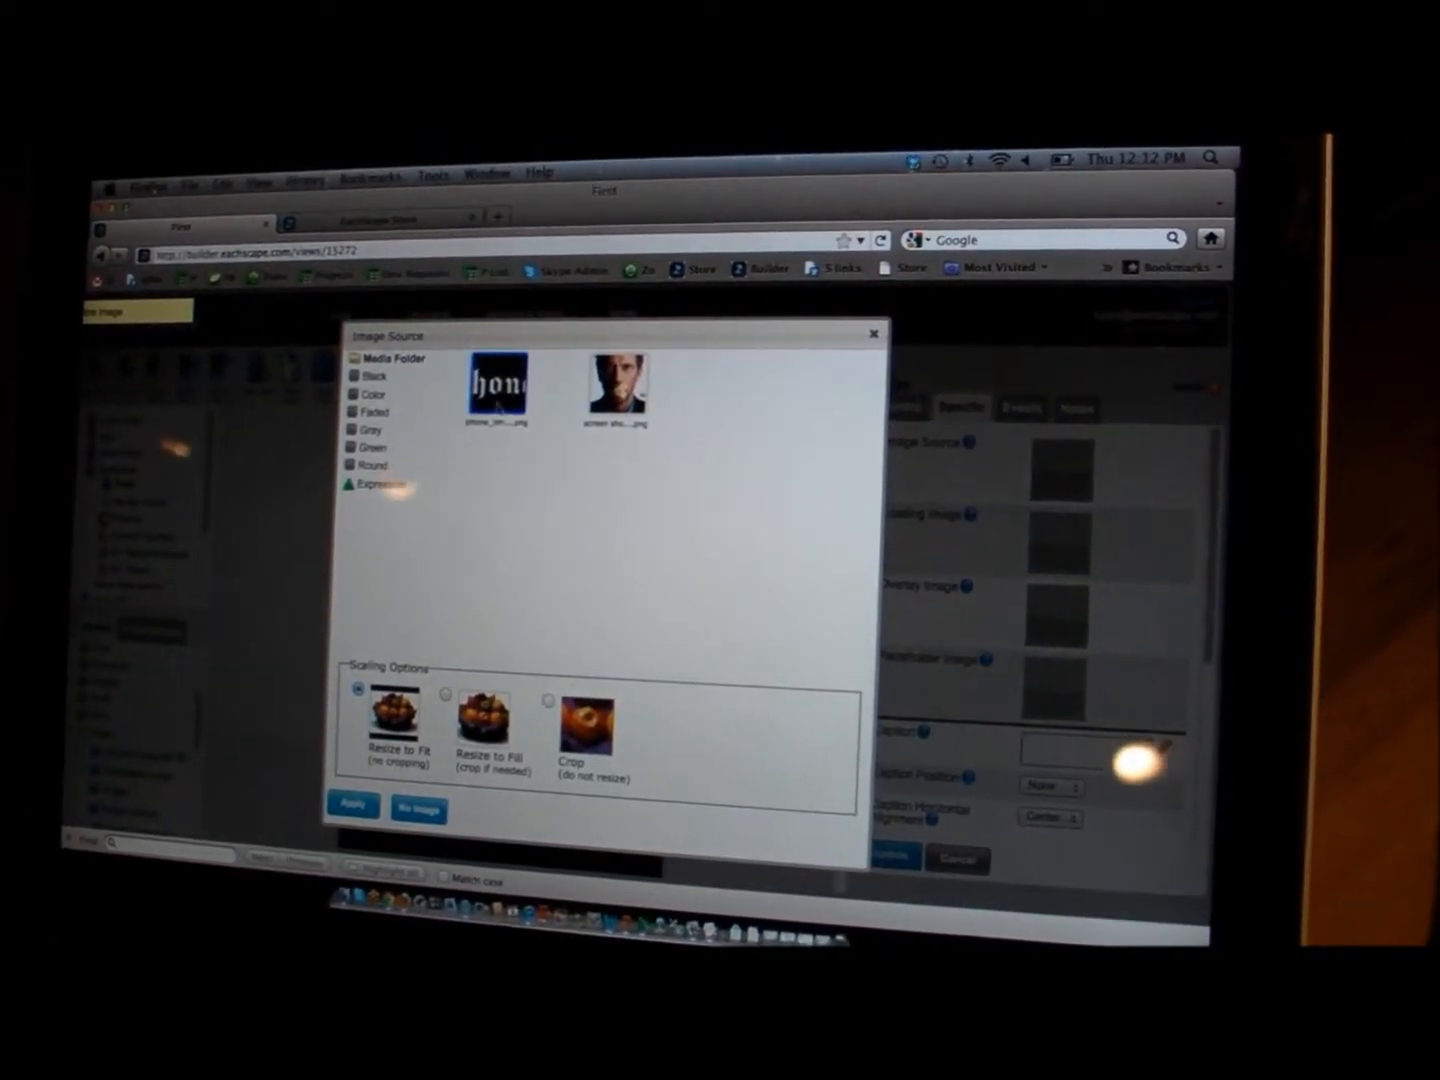
left_click(352, 804)
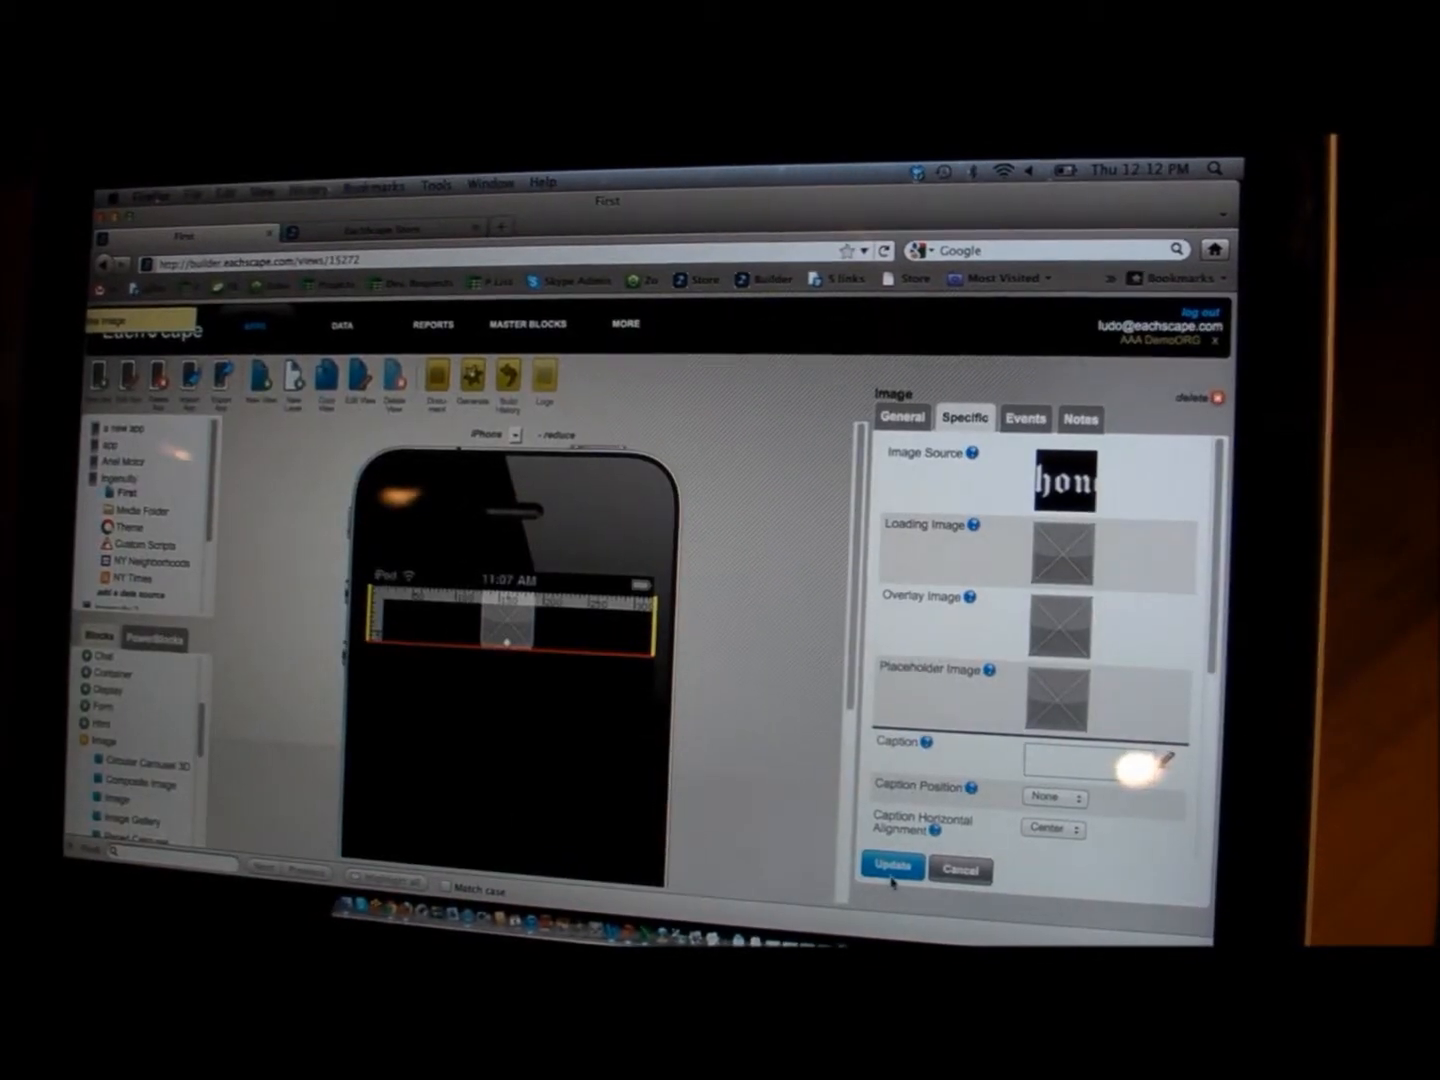
left_click(890, 866)
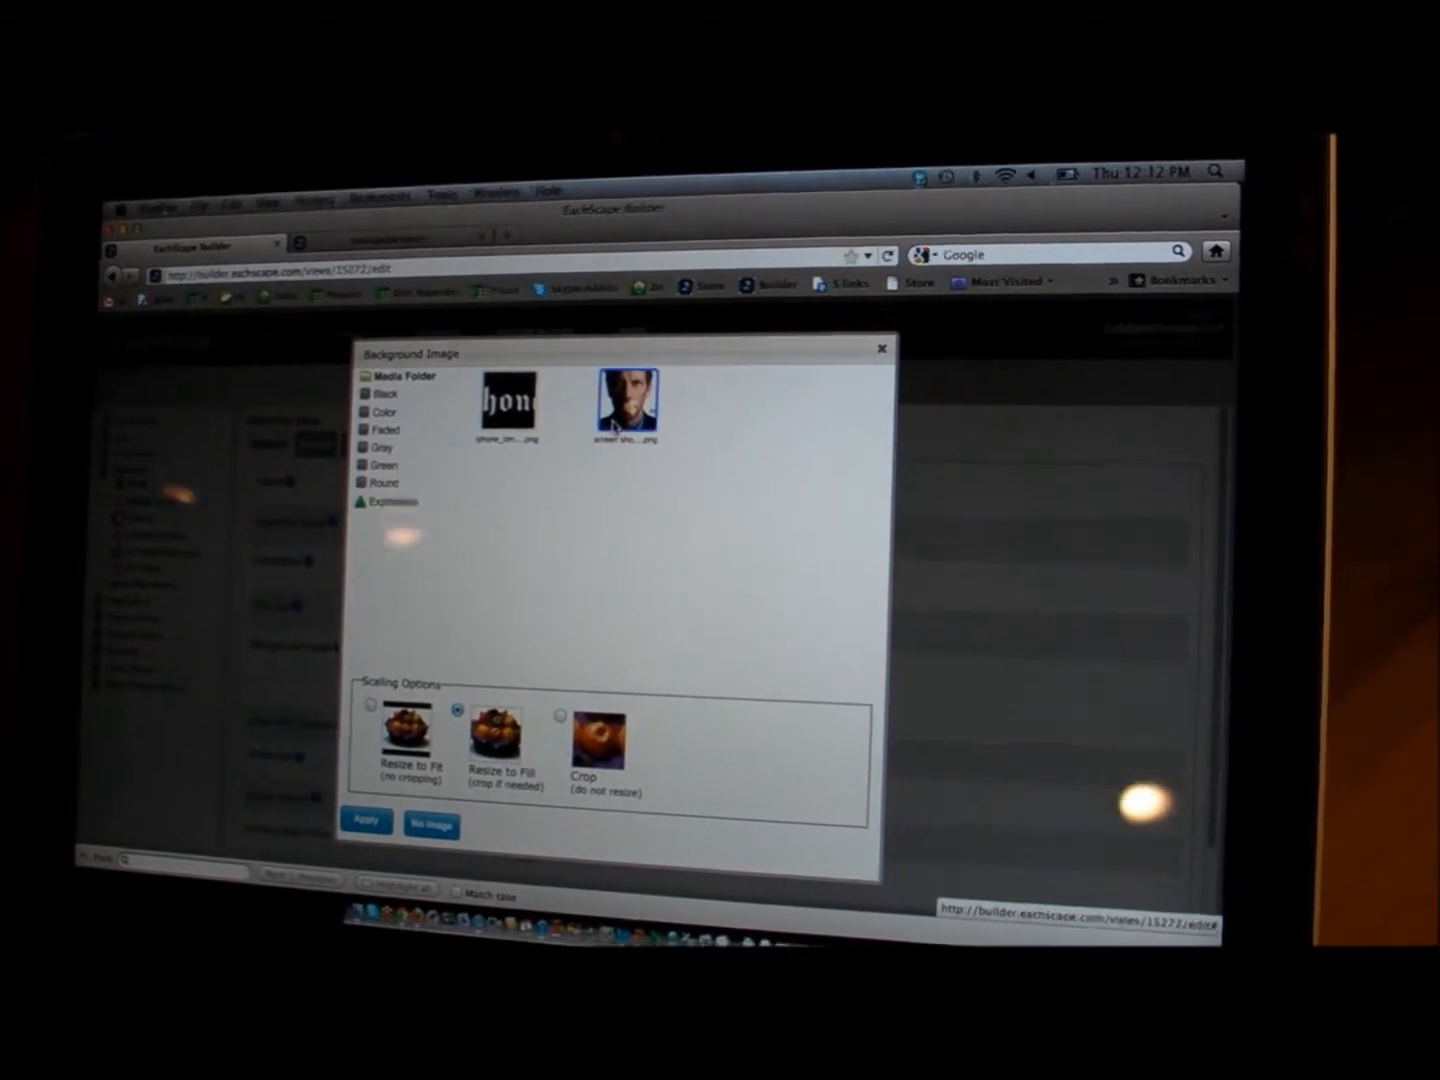
Apply the portrait photo as the view's background with Resize to Fill
left_click(366, 820)
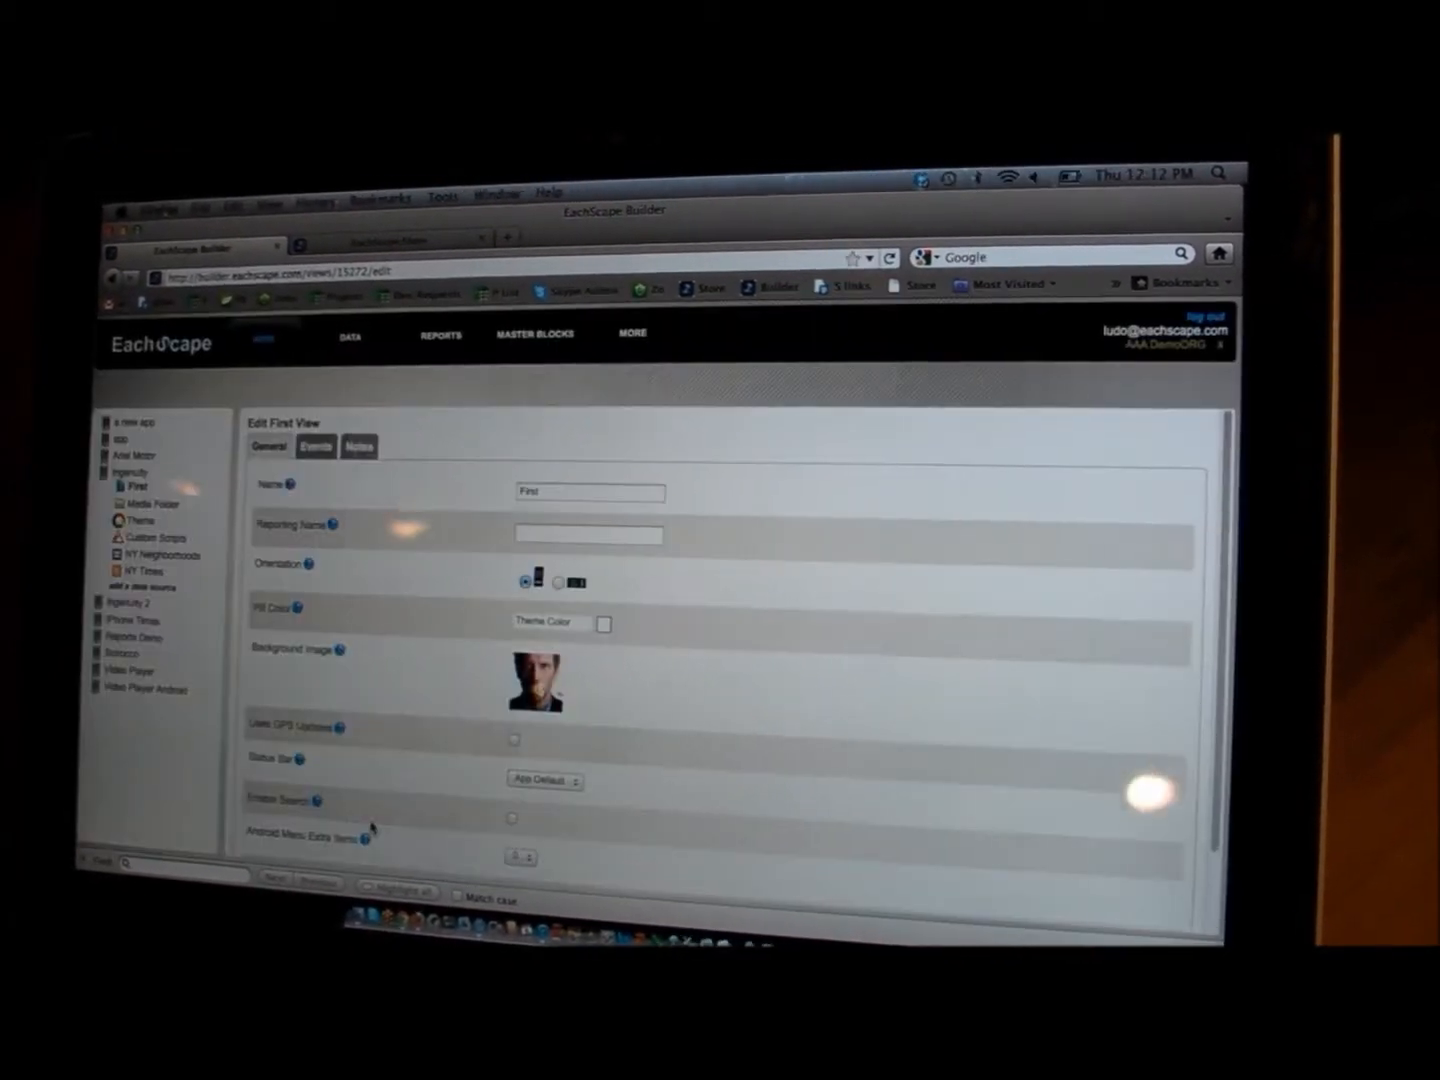
scroll("down", 3)
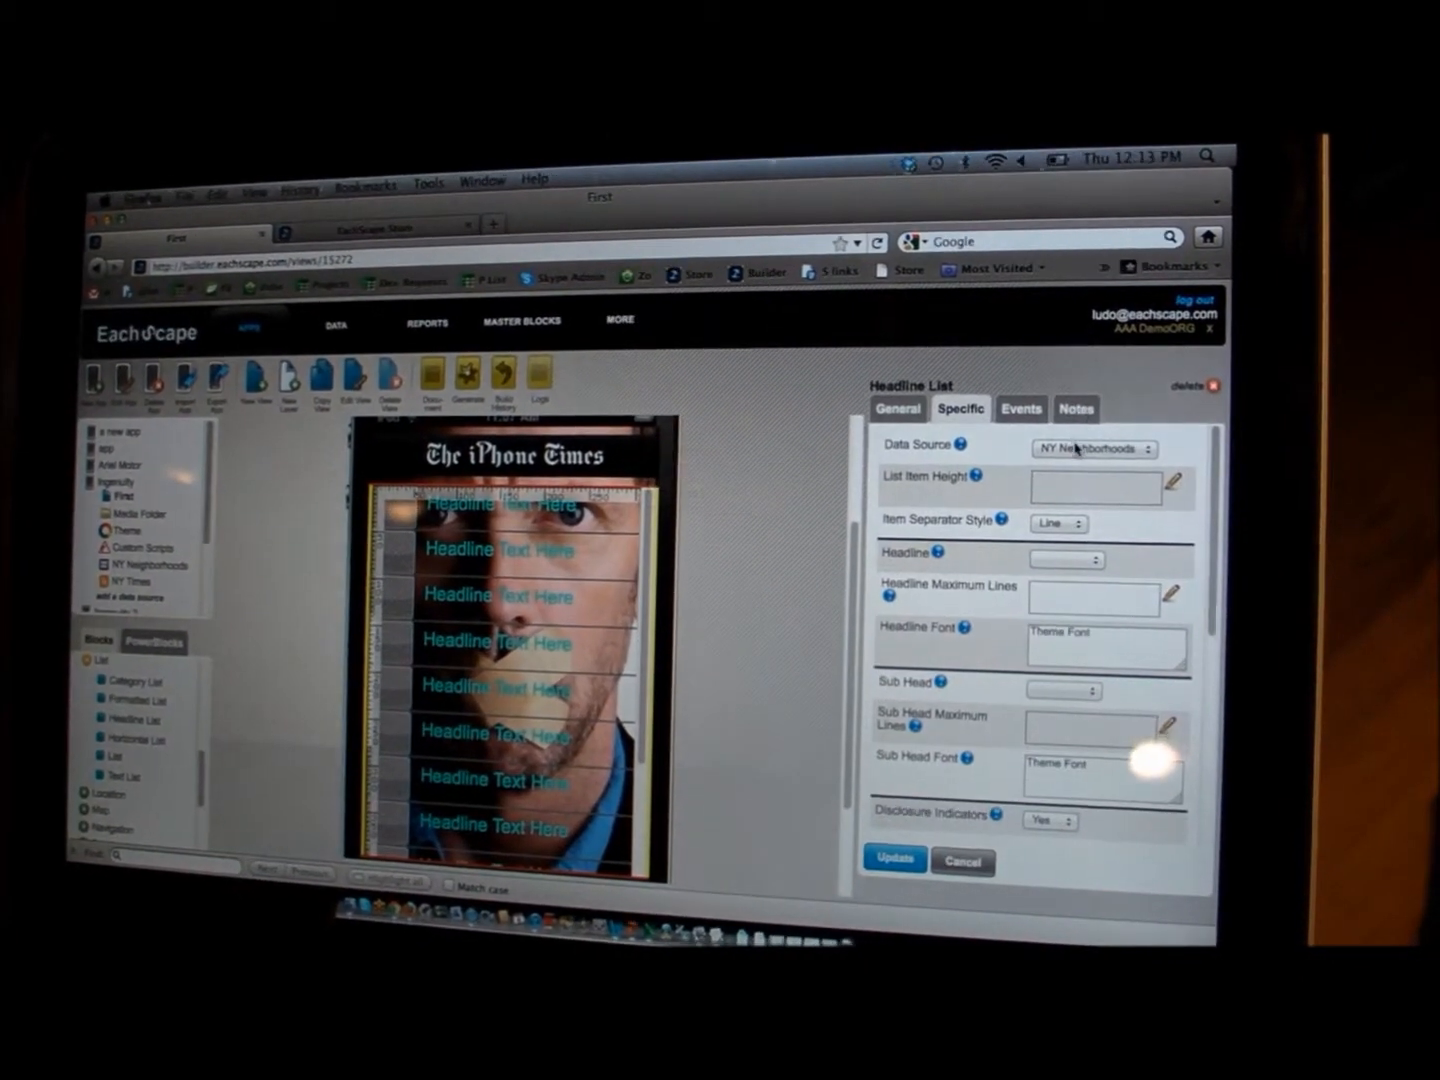
Feed the Headline List from NY Times with title headlines in Arial 14 bold
left_click(1092, 448)
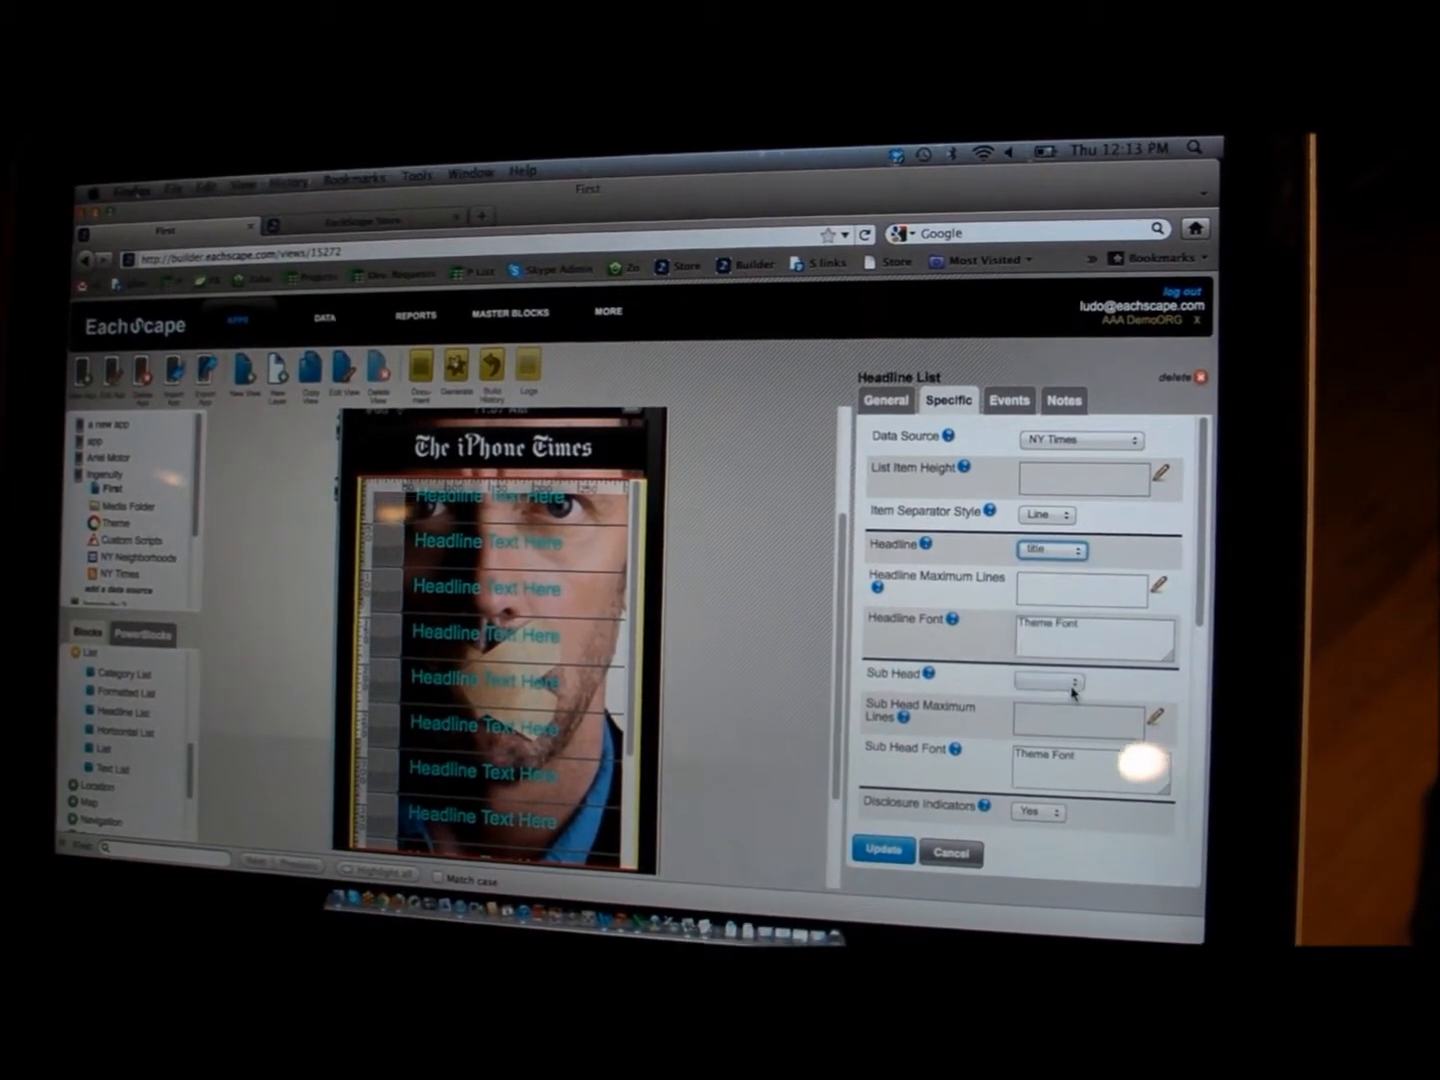
left_click(1160, 632)
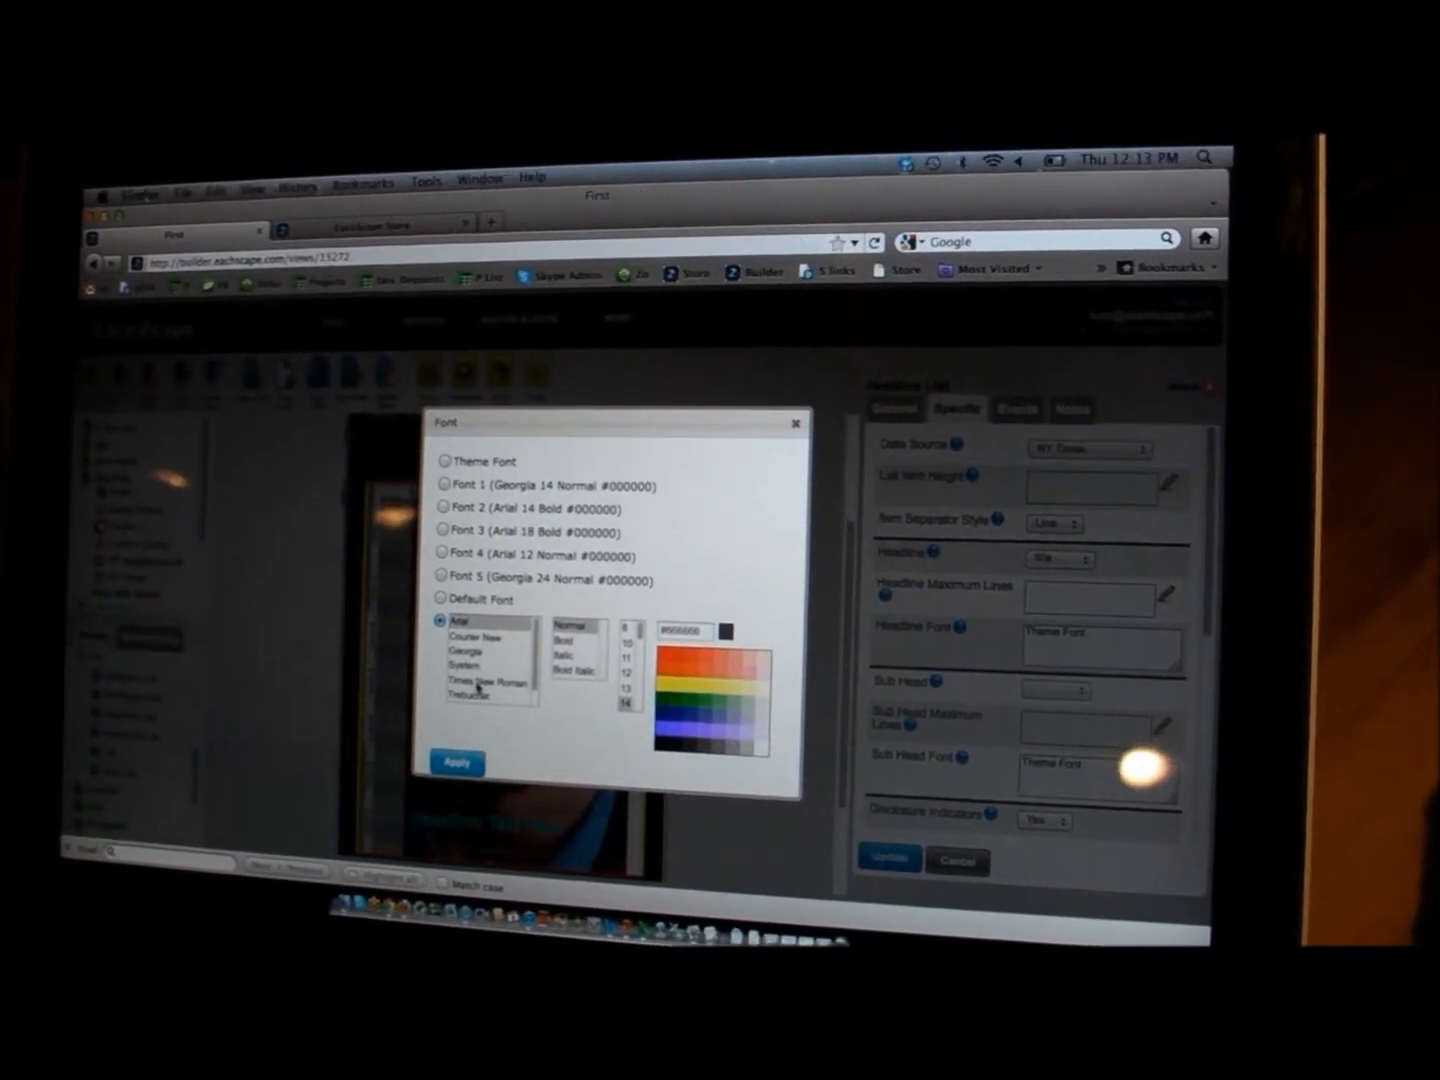
left_click(566, 636)
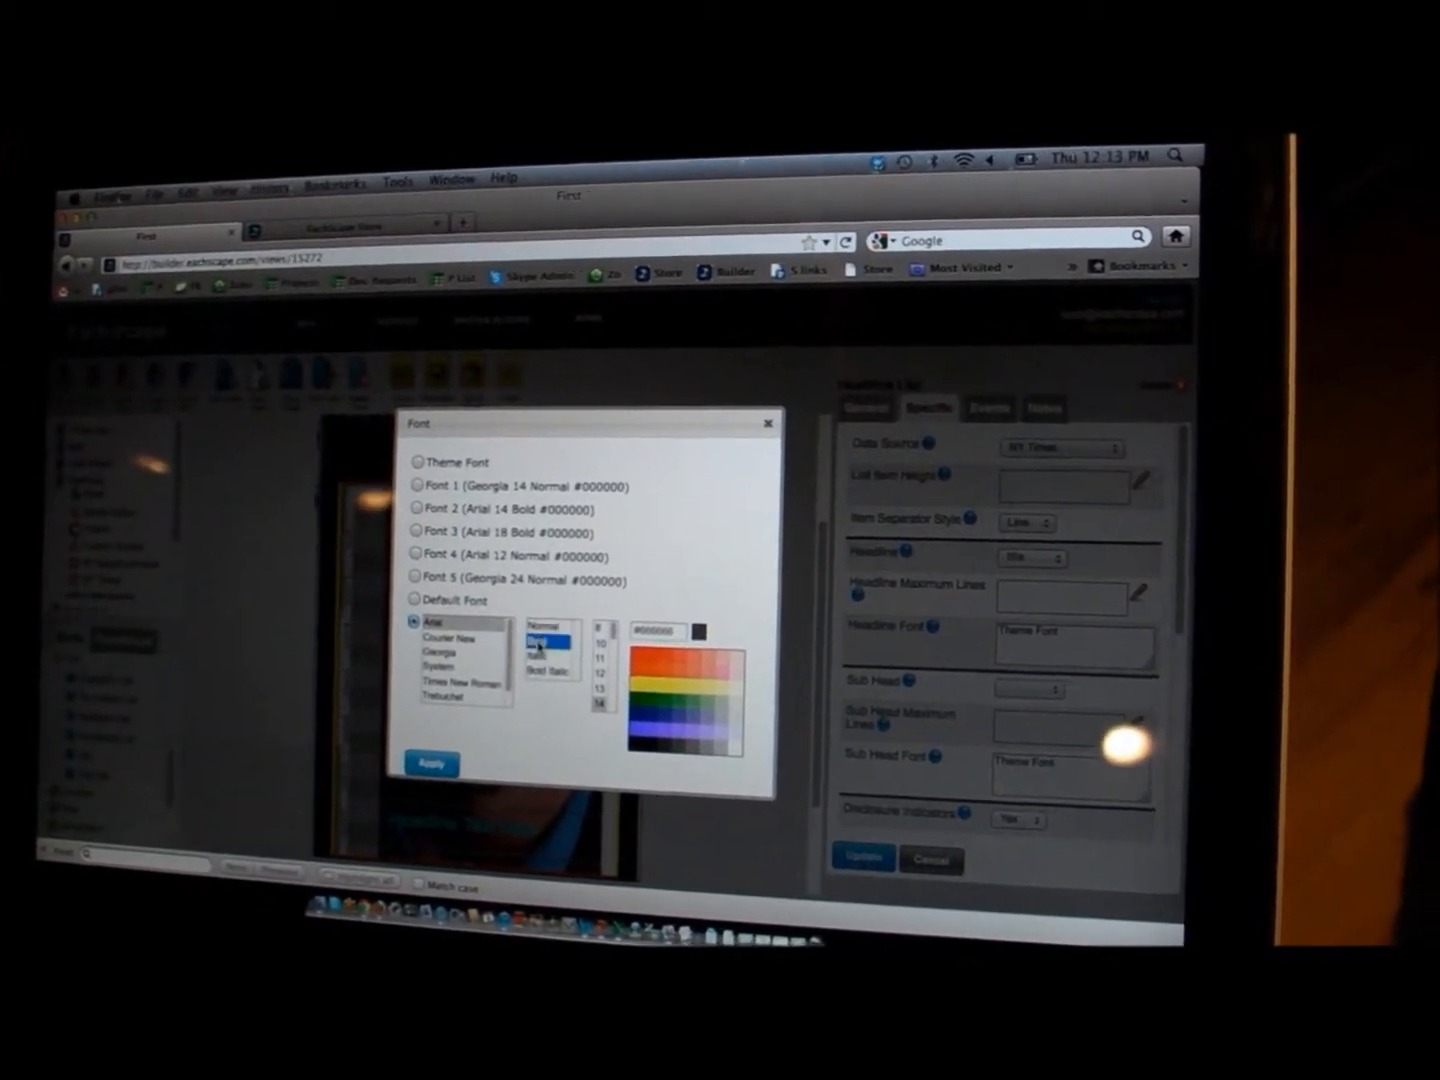
left_click(432, 764)
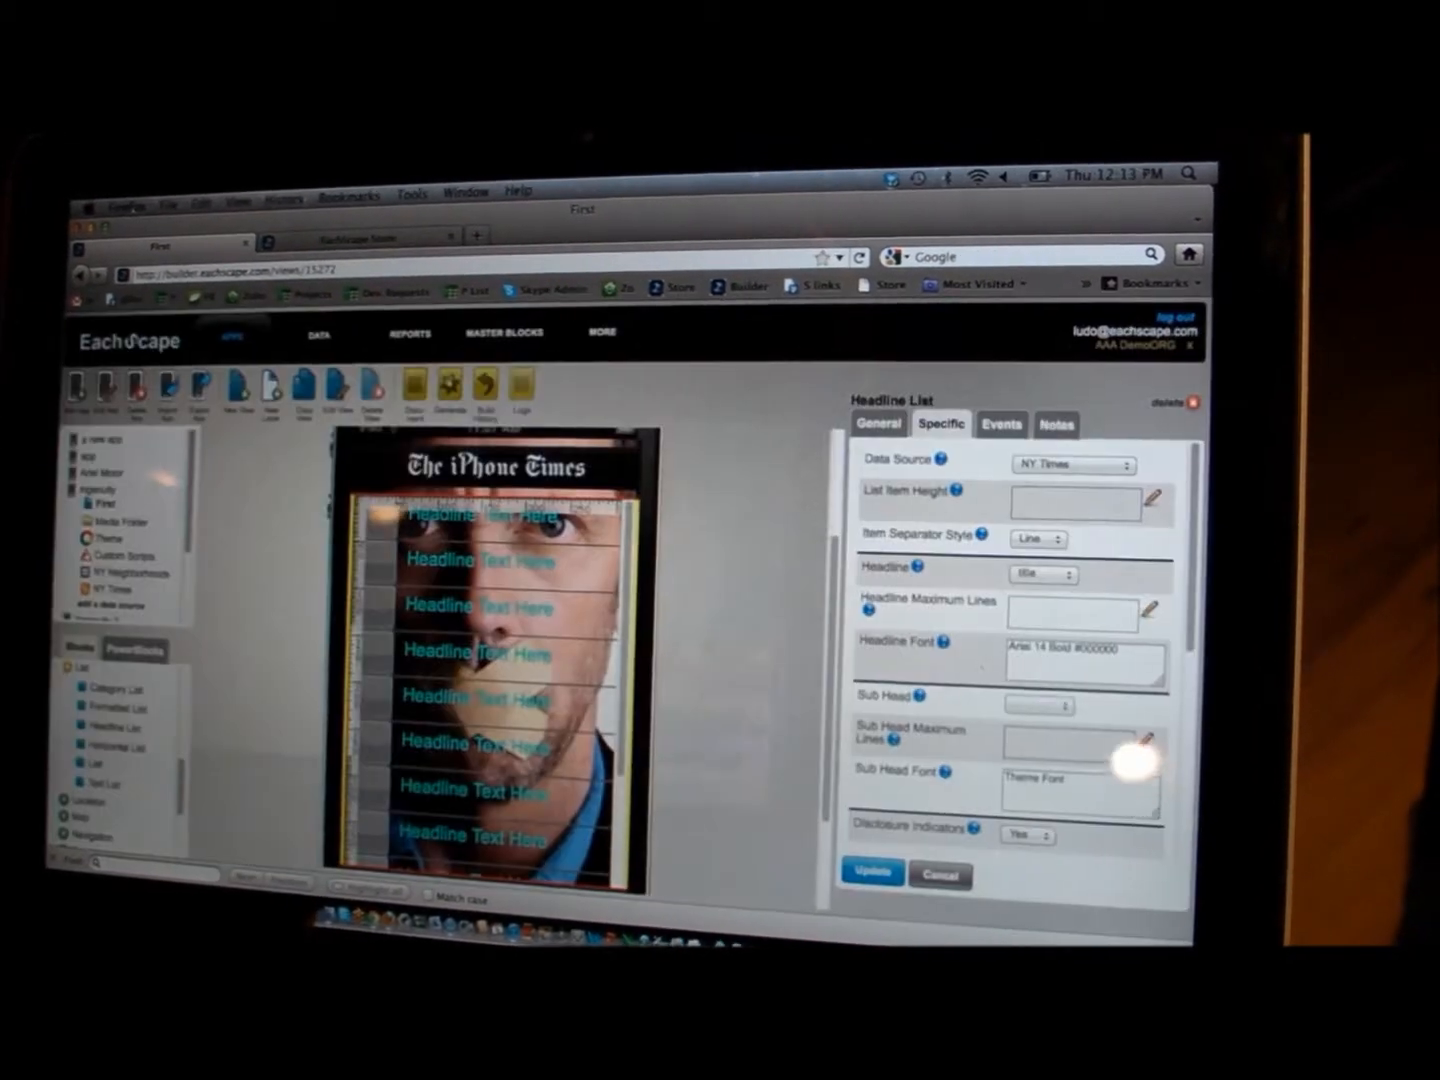
Use the article field as a two-line subhead and set the item image field
left_click(1028, 704)
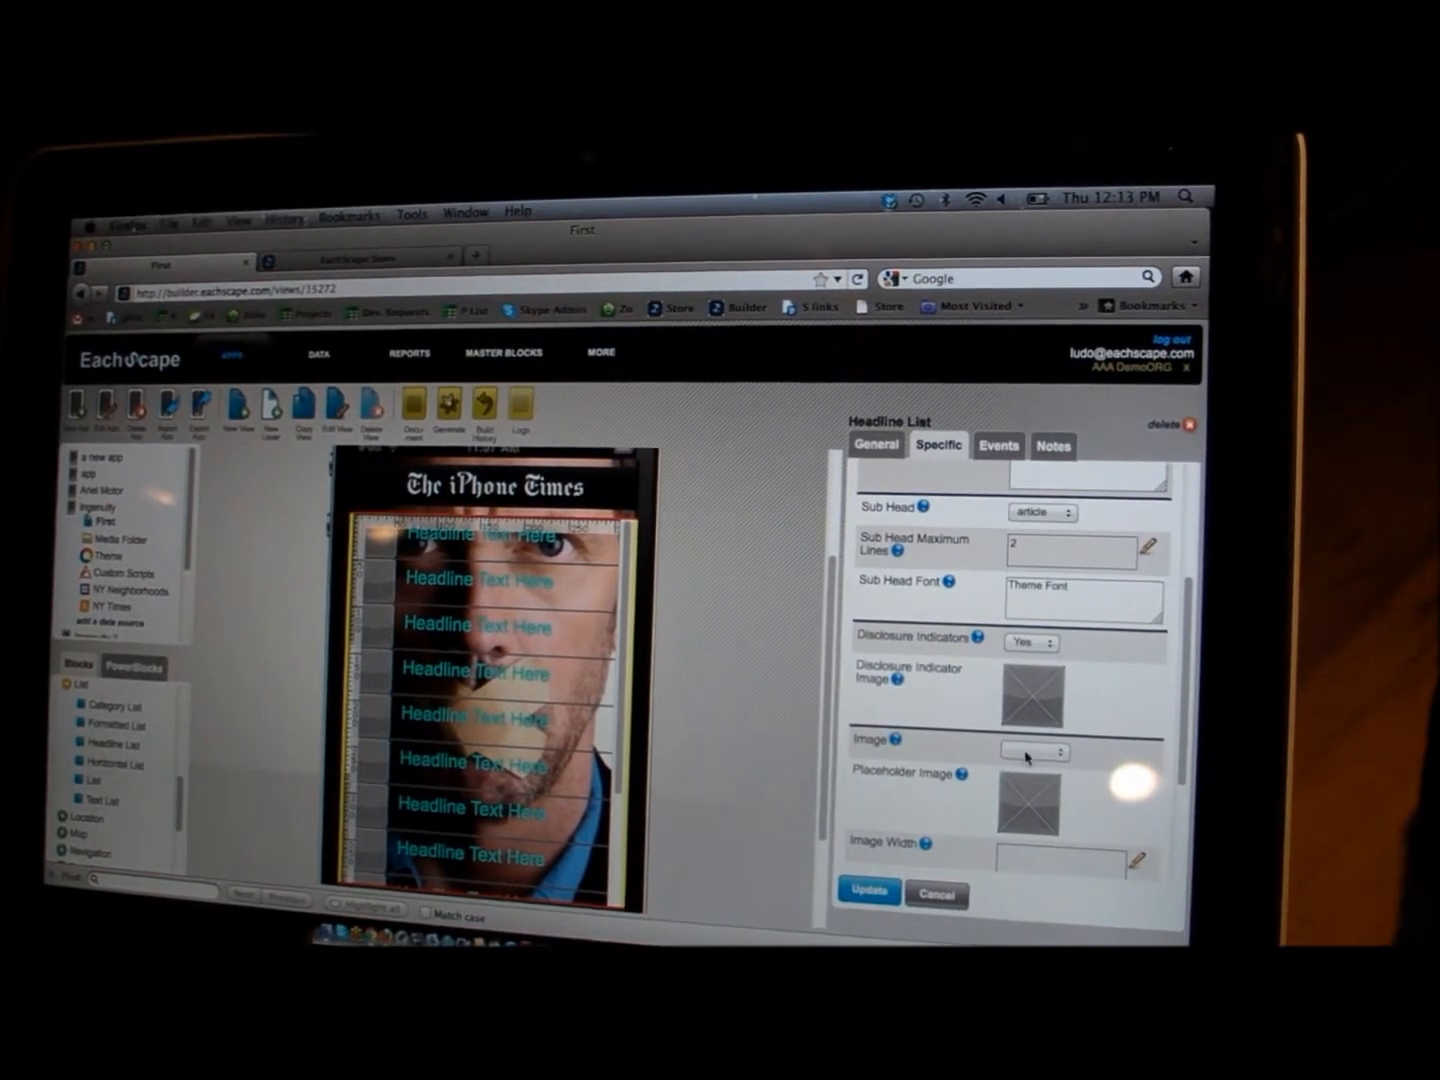
left_click(1036, 752)
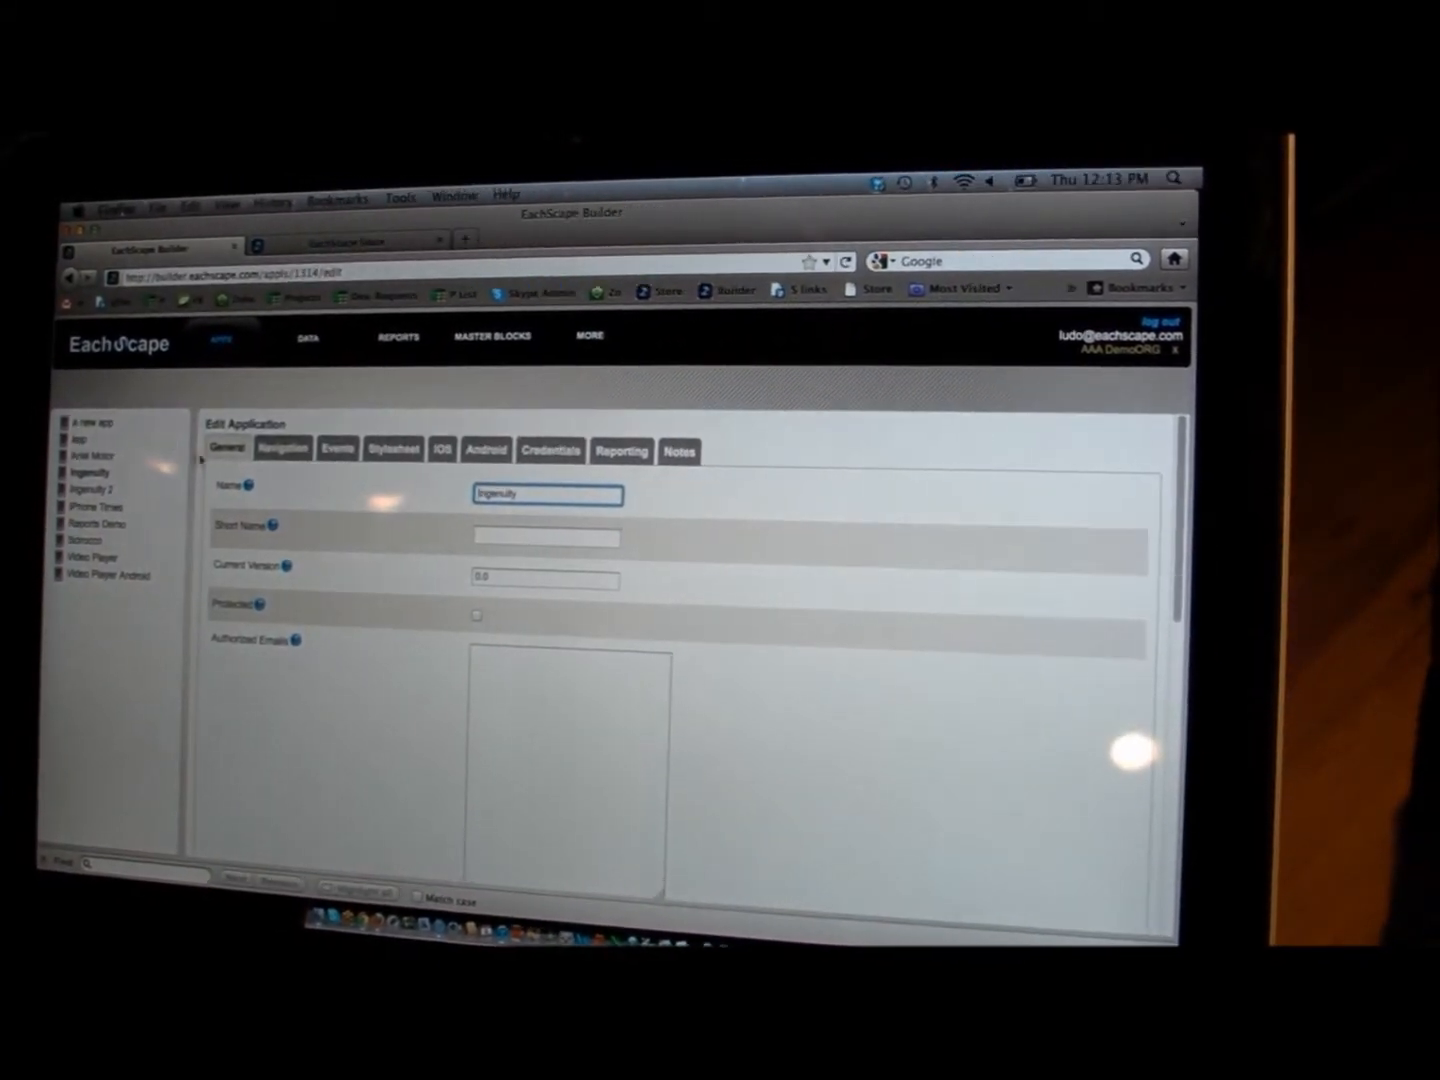
Caption the two navigation sections with headlines and give Section #2 an icon
left_click(284, 448)
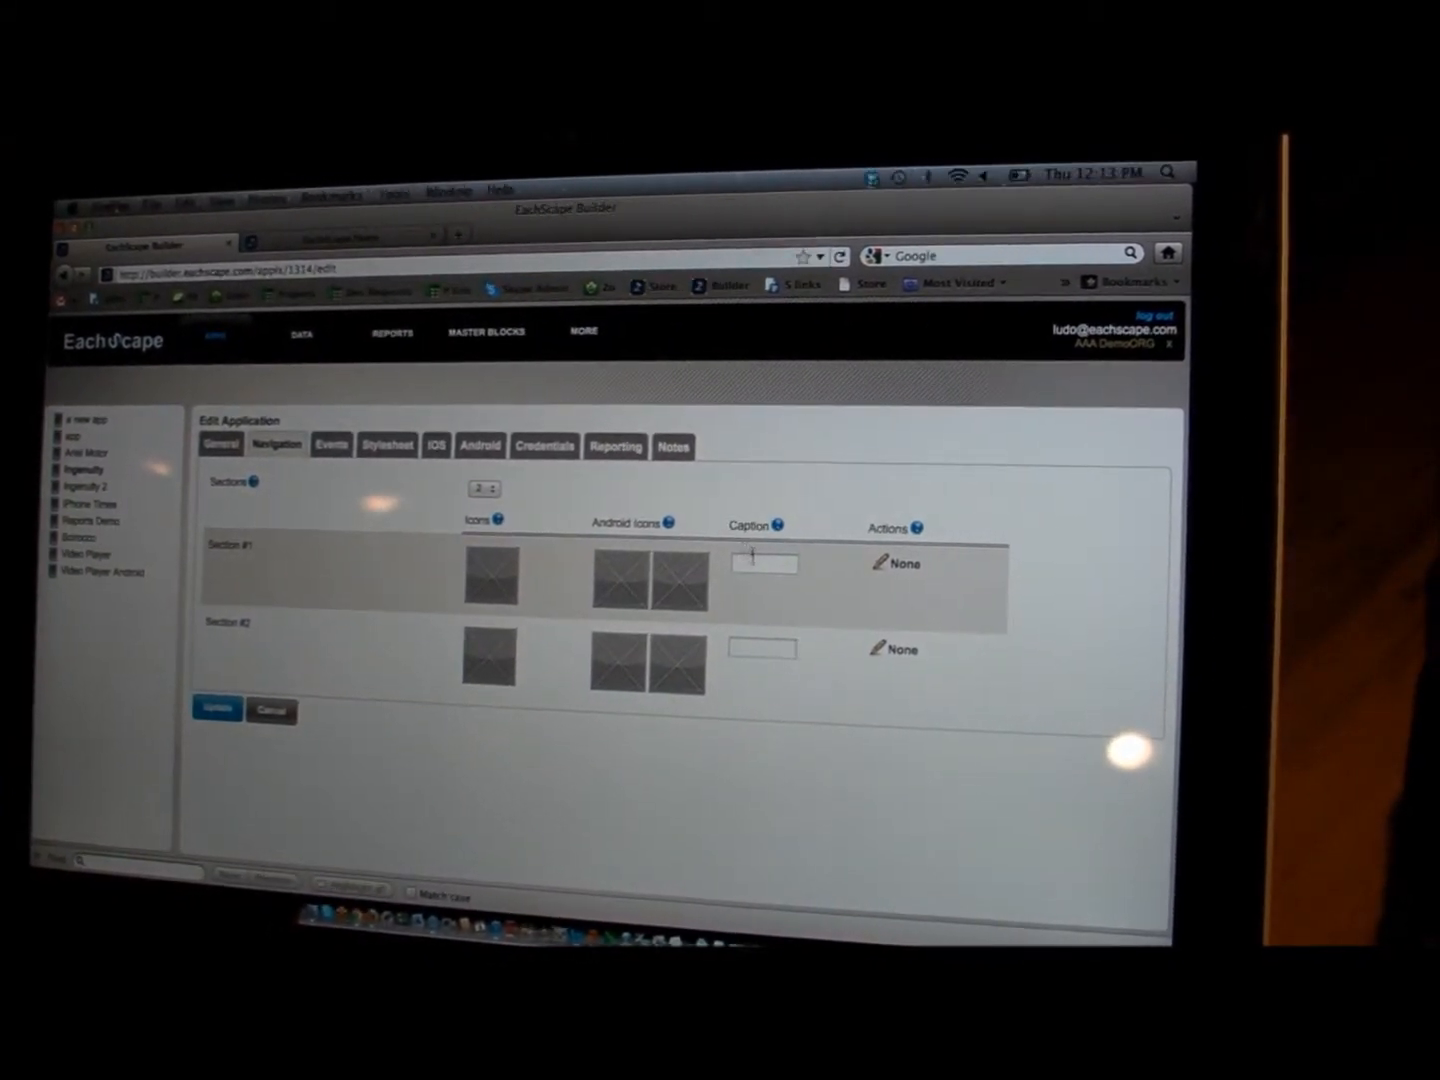
type("headlines")
left_click(762, 648)
type("vid")
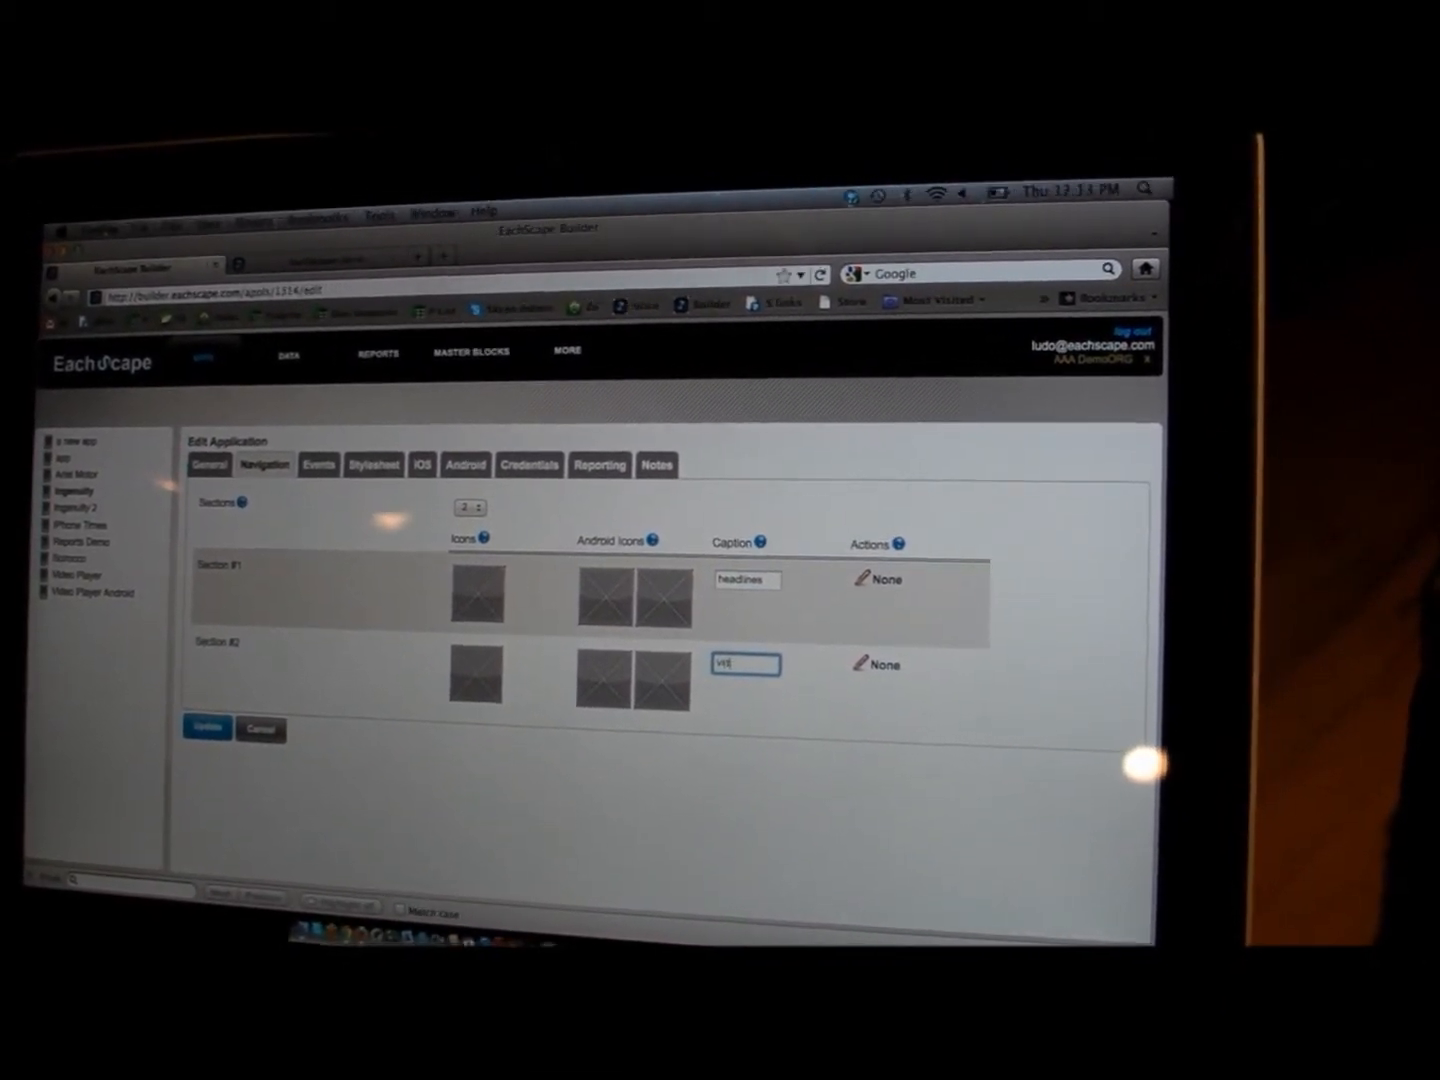
left_click(484, 596)
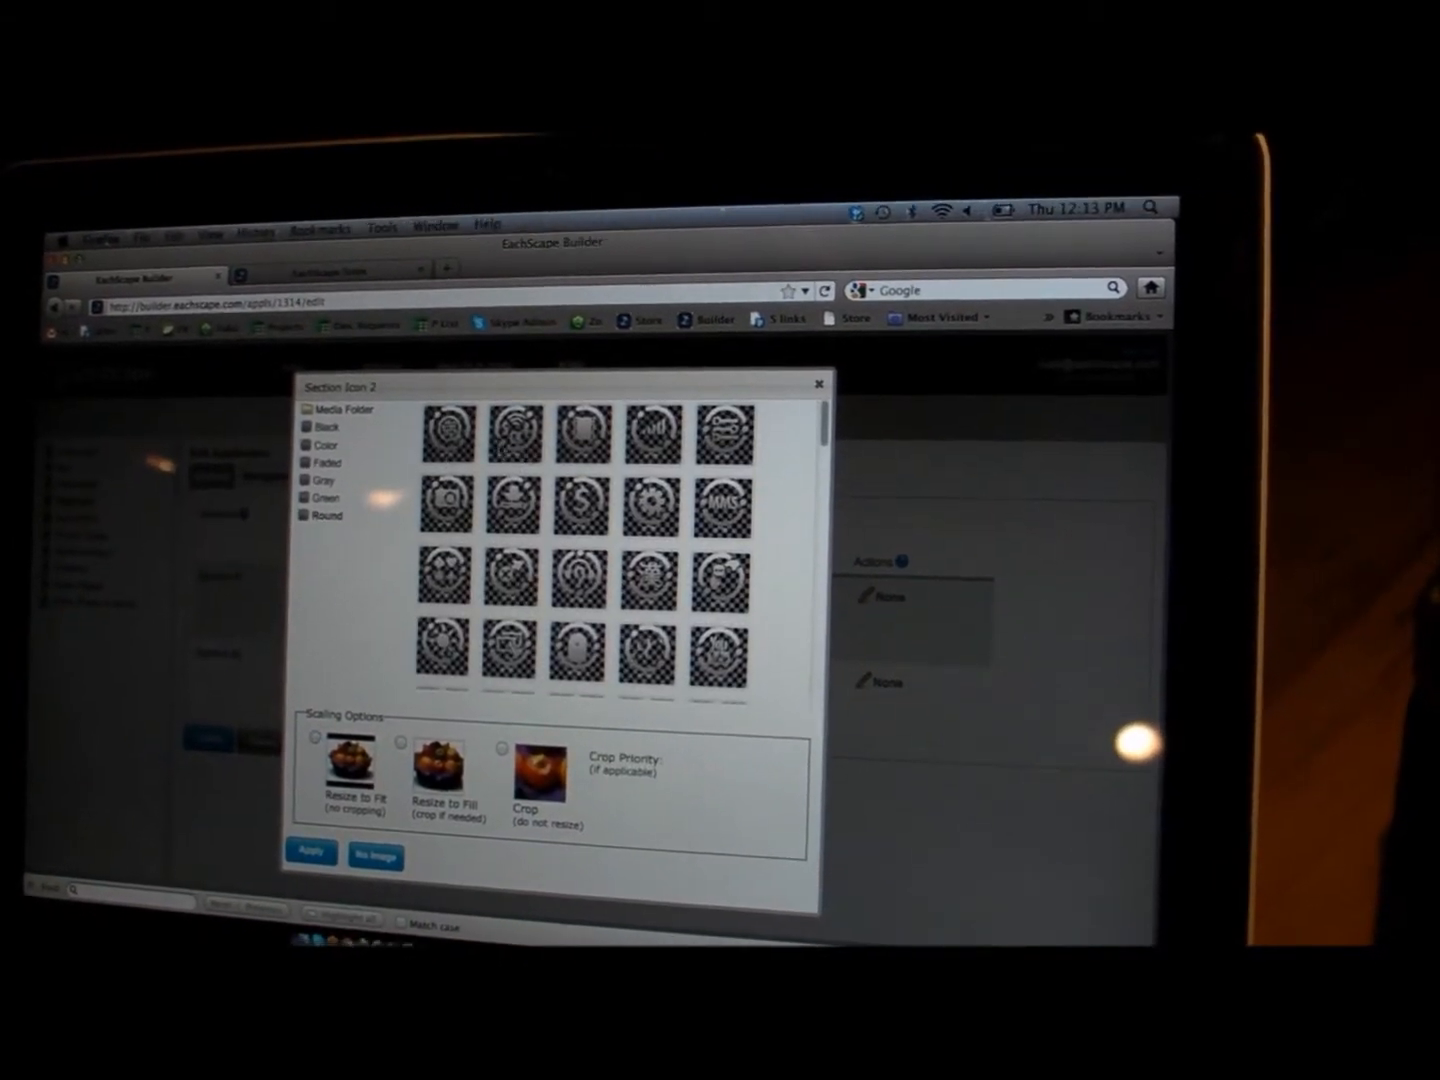
left_click(820, 384)
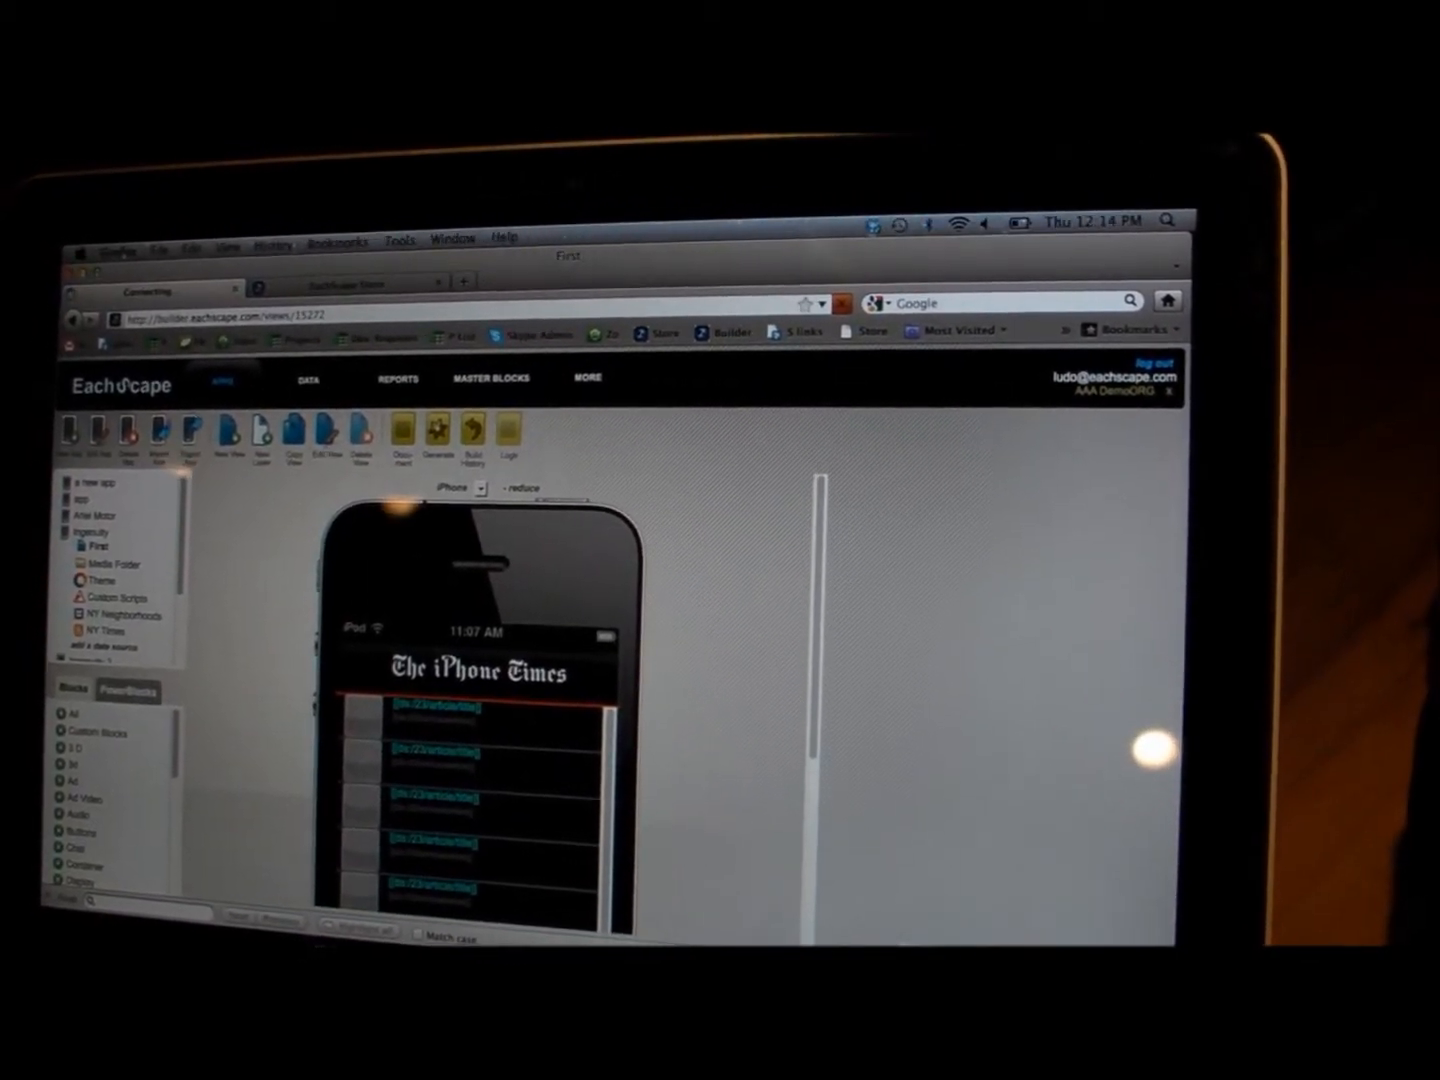
Bring up the Generate Application page for the app's builds
left_click(344, 436)
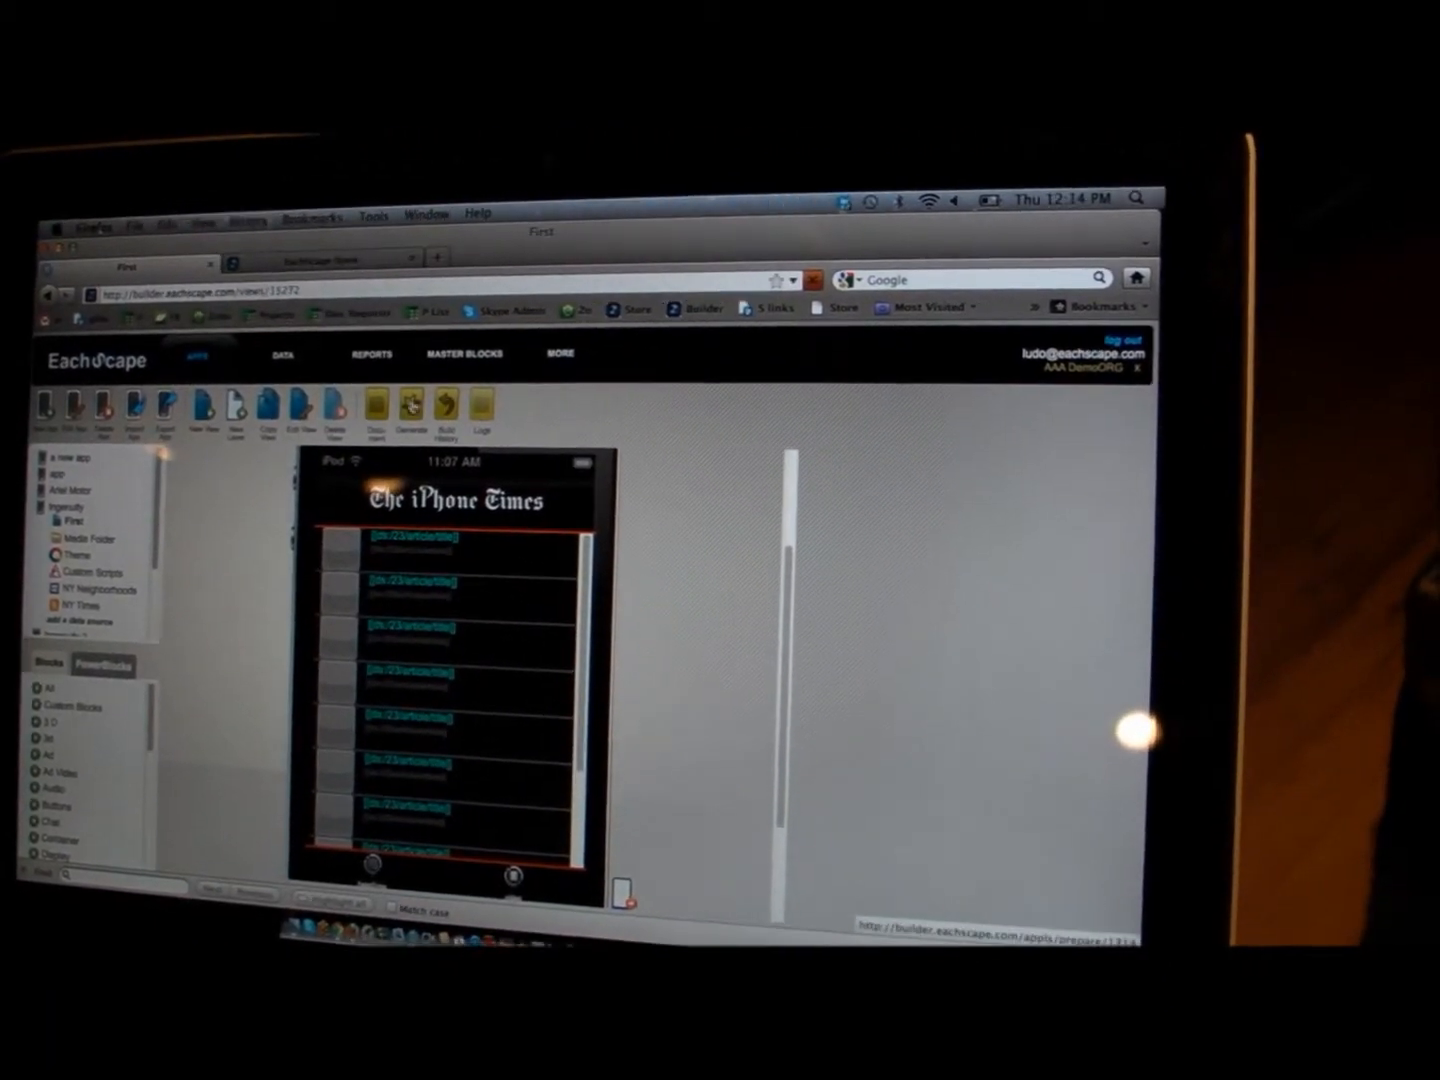
left_click(410, 410)
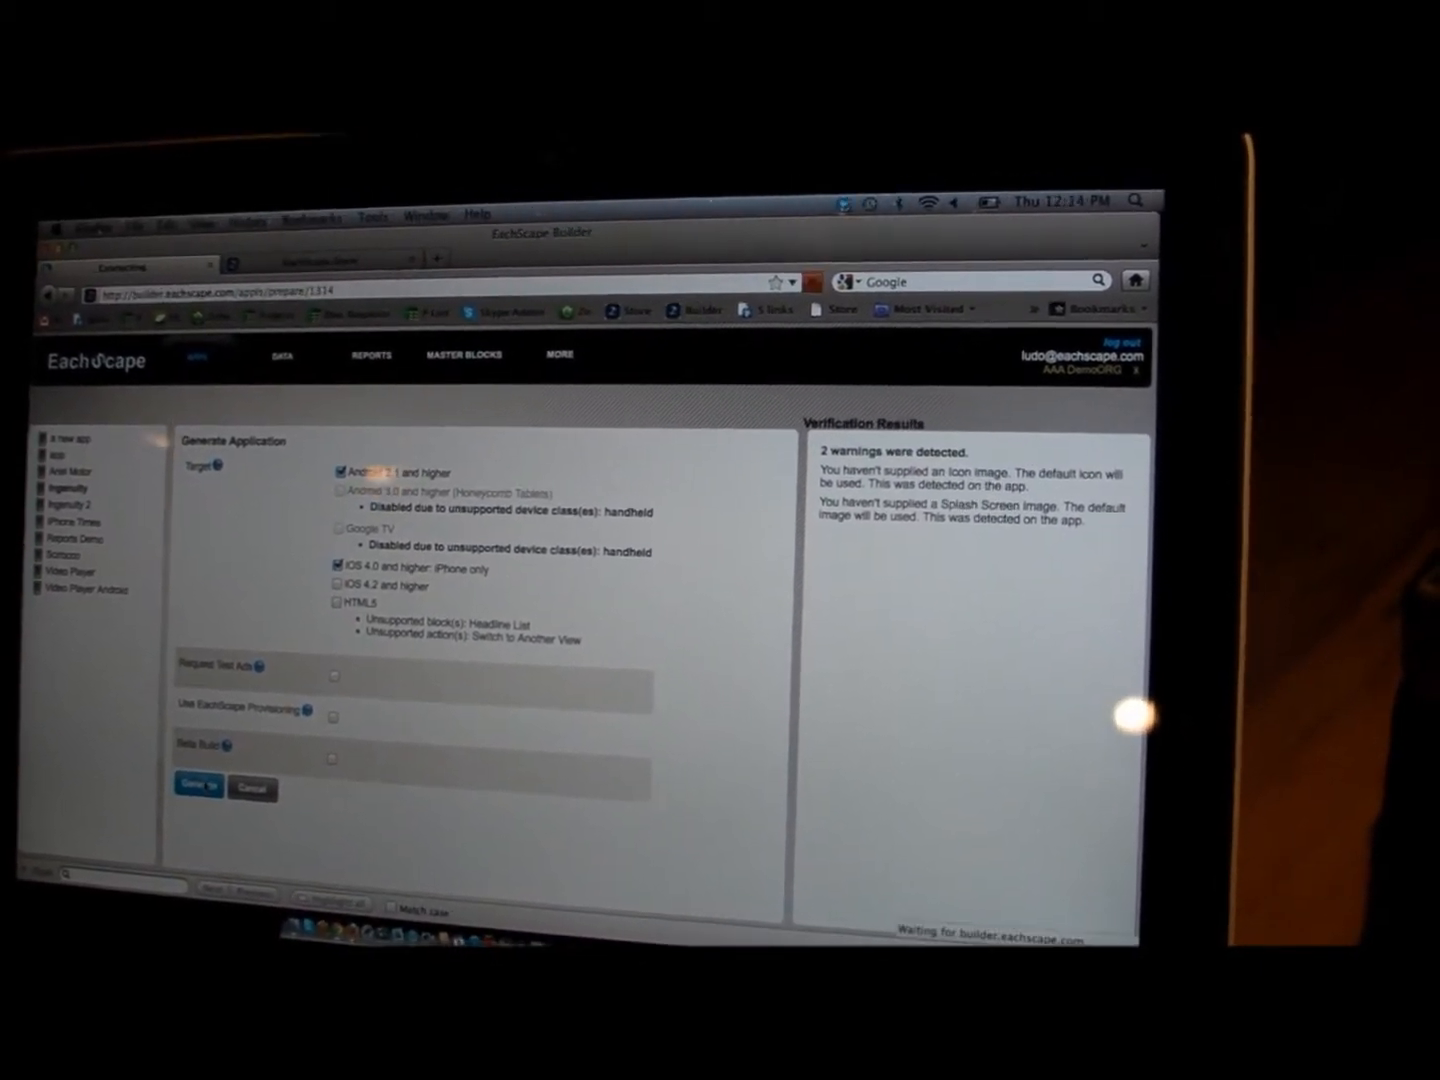
Queue Android and iPhone iOS 4.0 builds and acknowledge the builds-queued notice
left_click(198, 788)
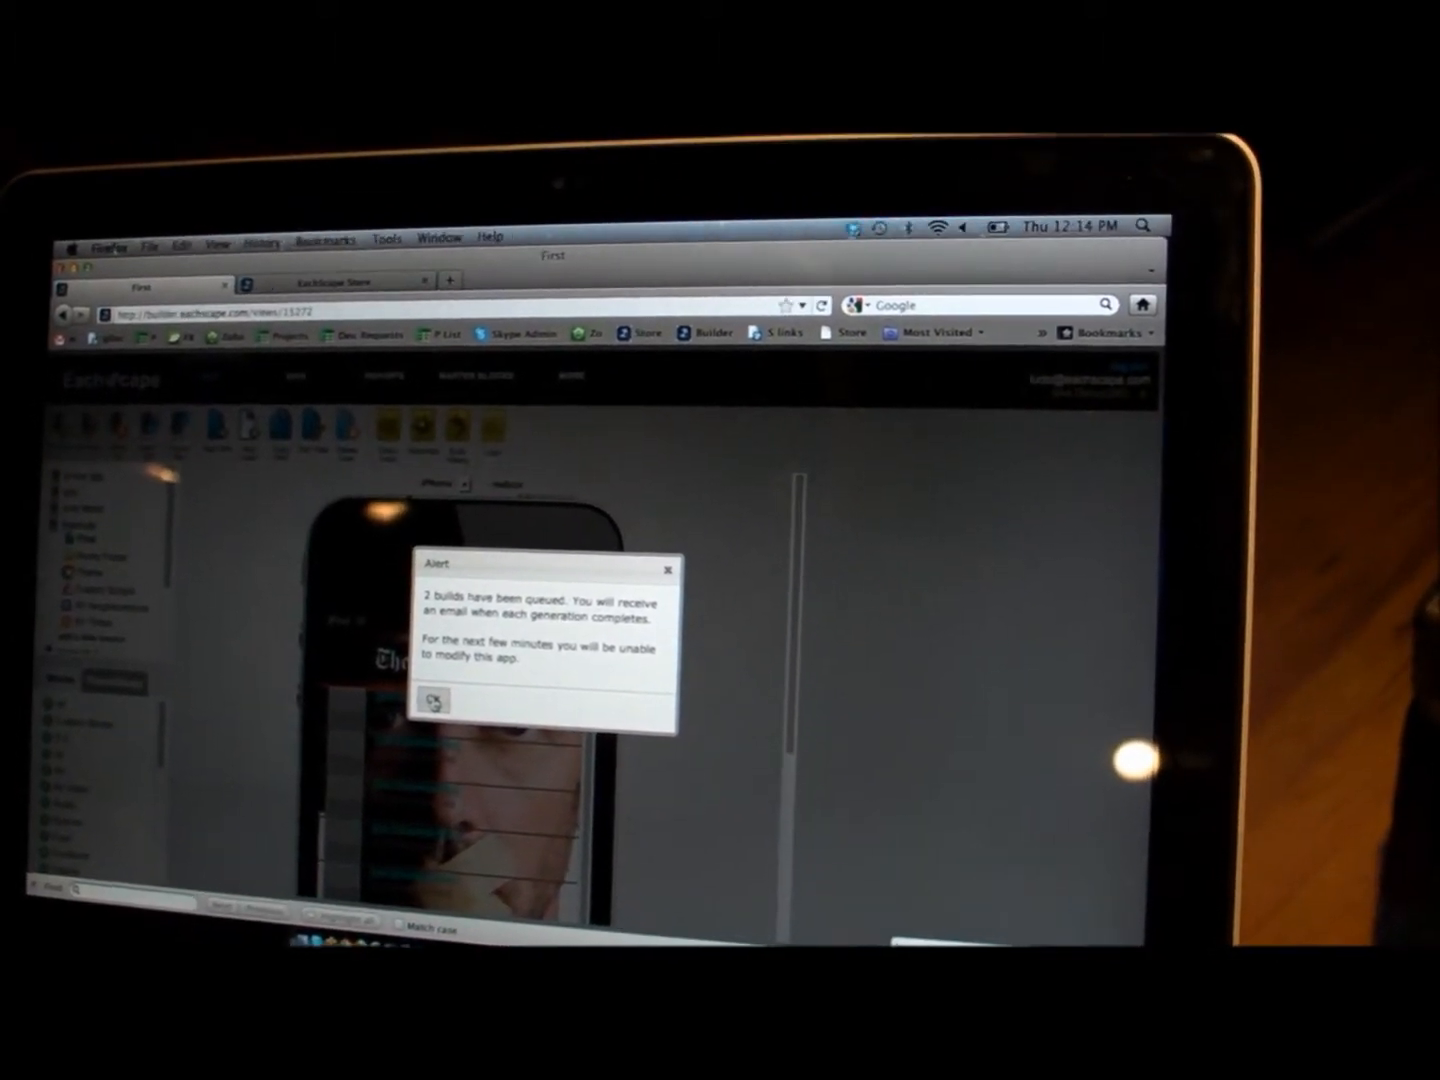
left_click(432, 700)
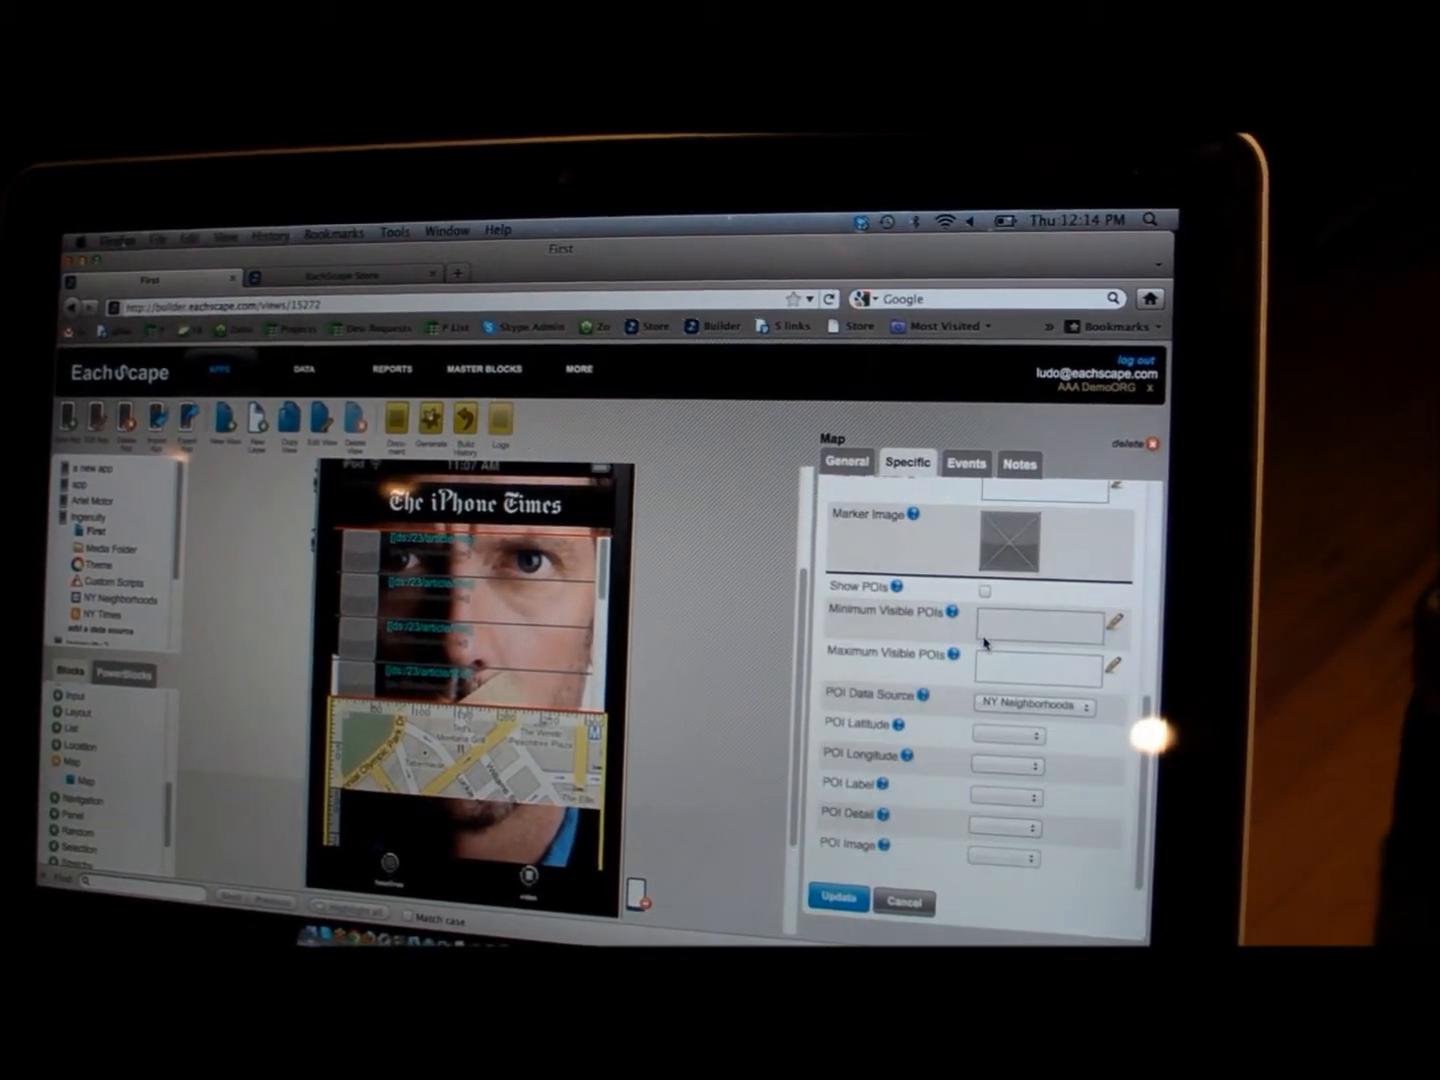
Set the new Map block's POI Data Source to NY Neighborhoods
left_click(1032, 708)
type("article")
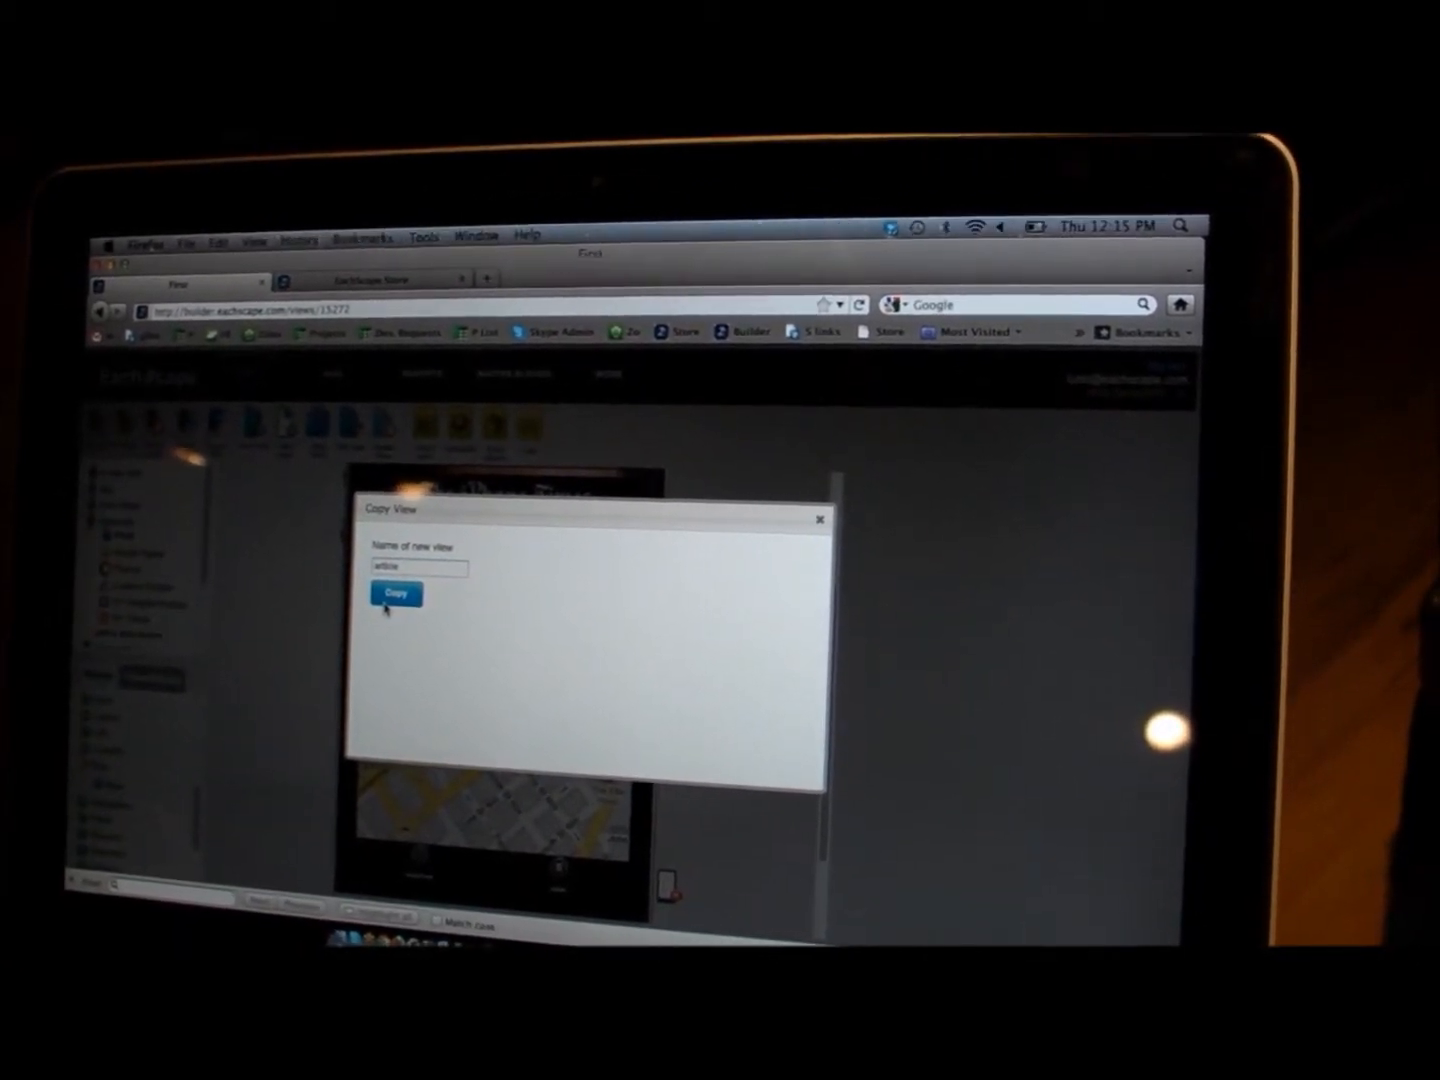
Copy the view as 'article', remove its map and replace the list with an HTML block's content
left_click(396, 592)
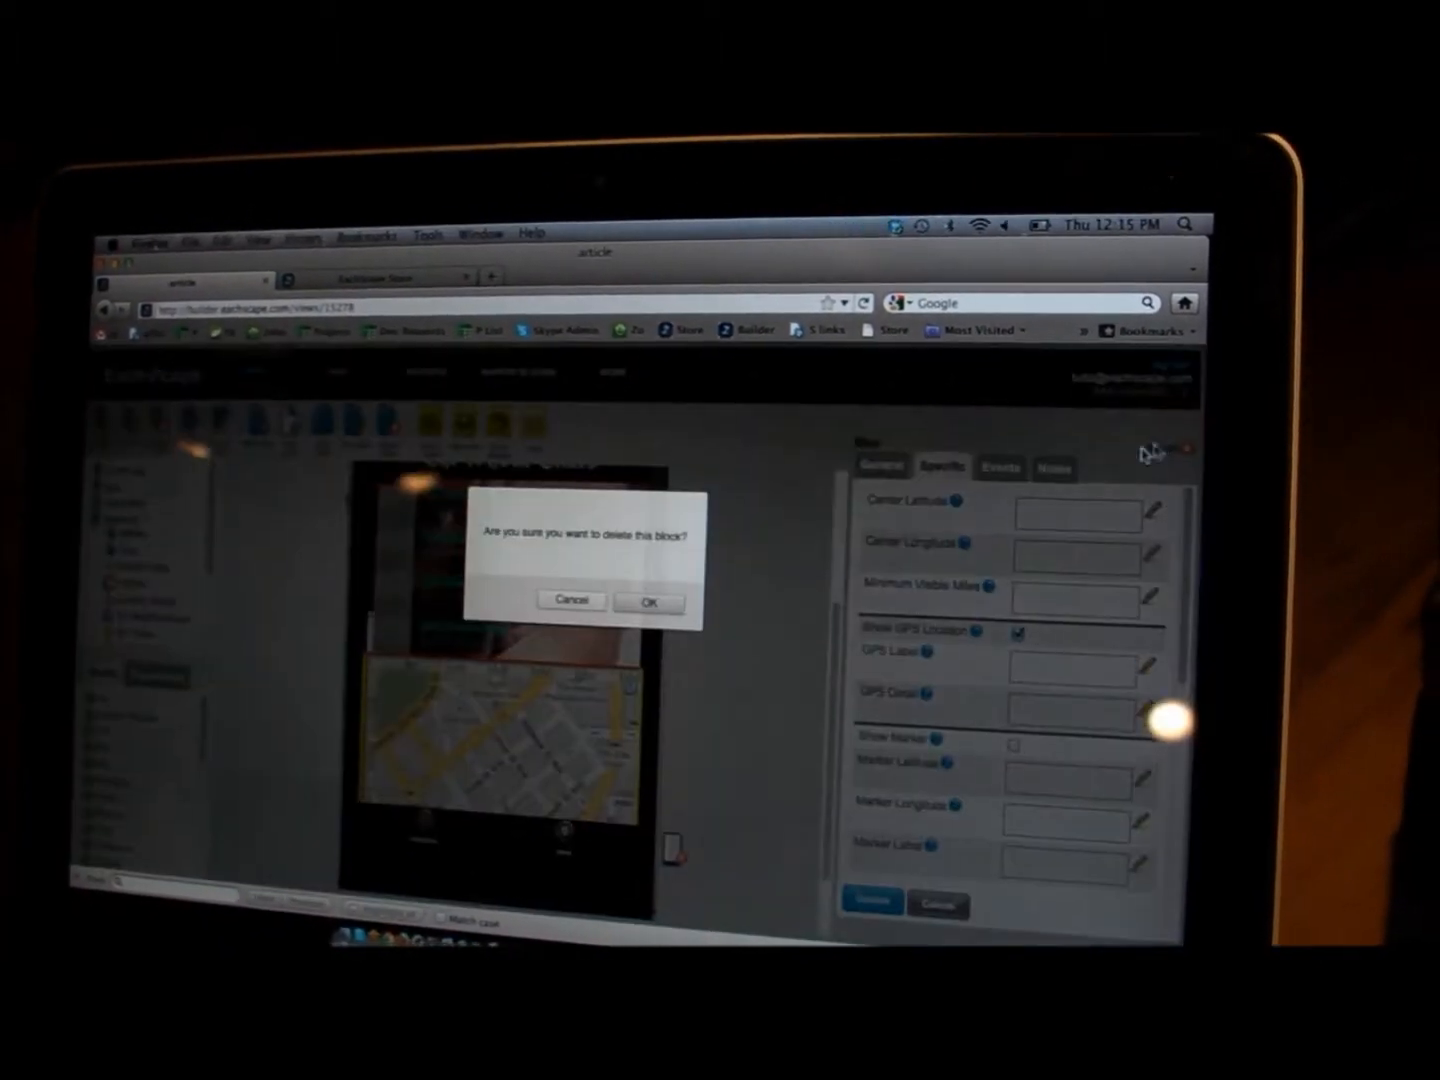
left_click(648, 600)
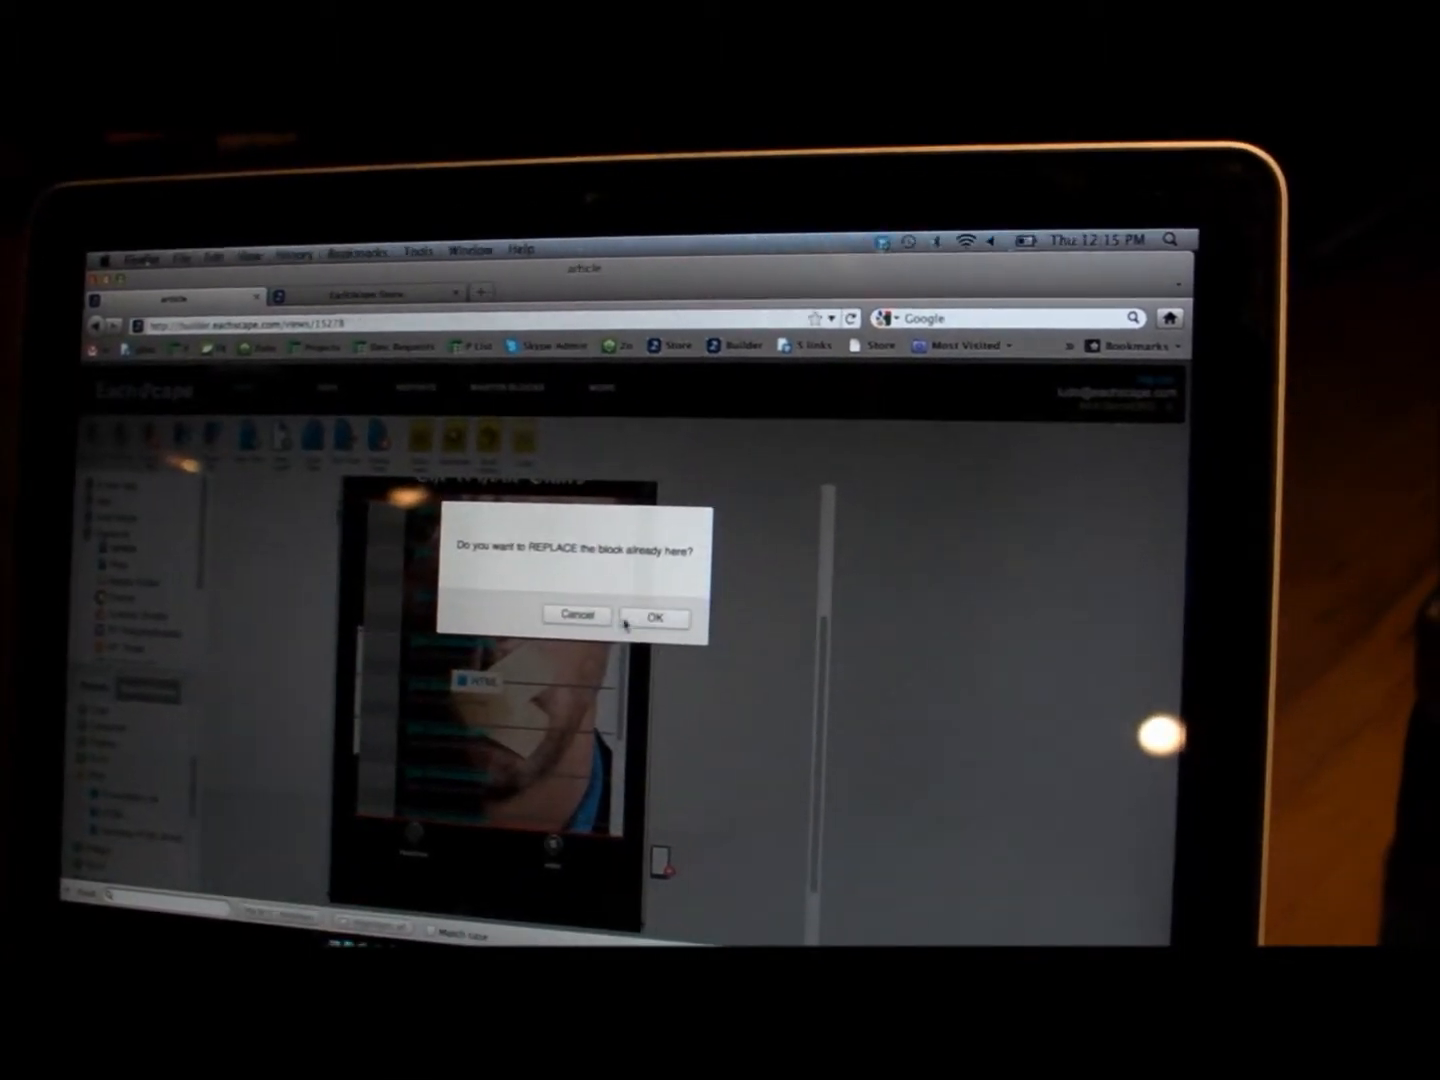
left_click(654, 616)
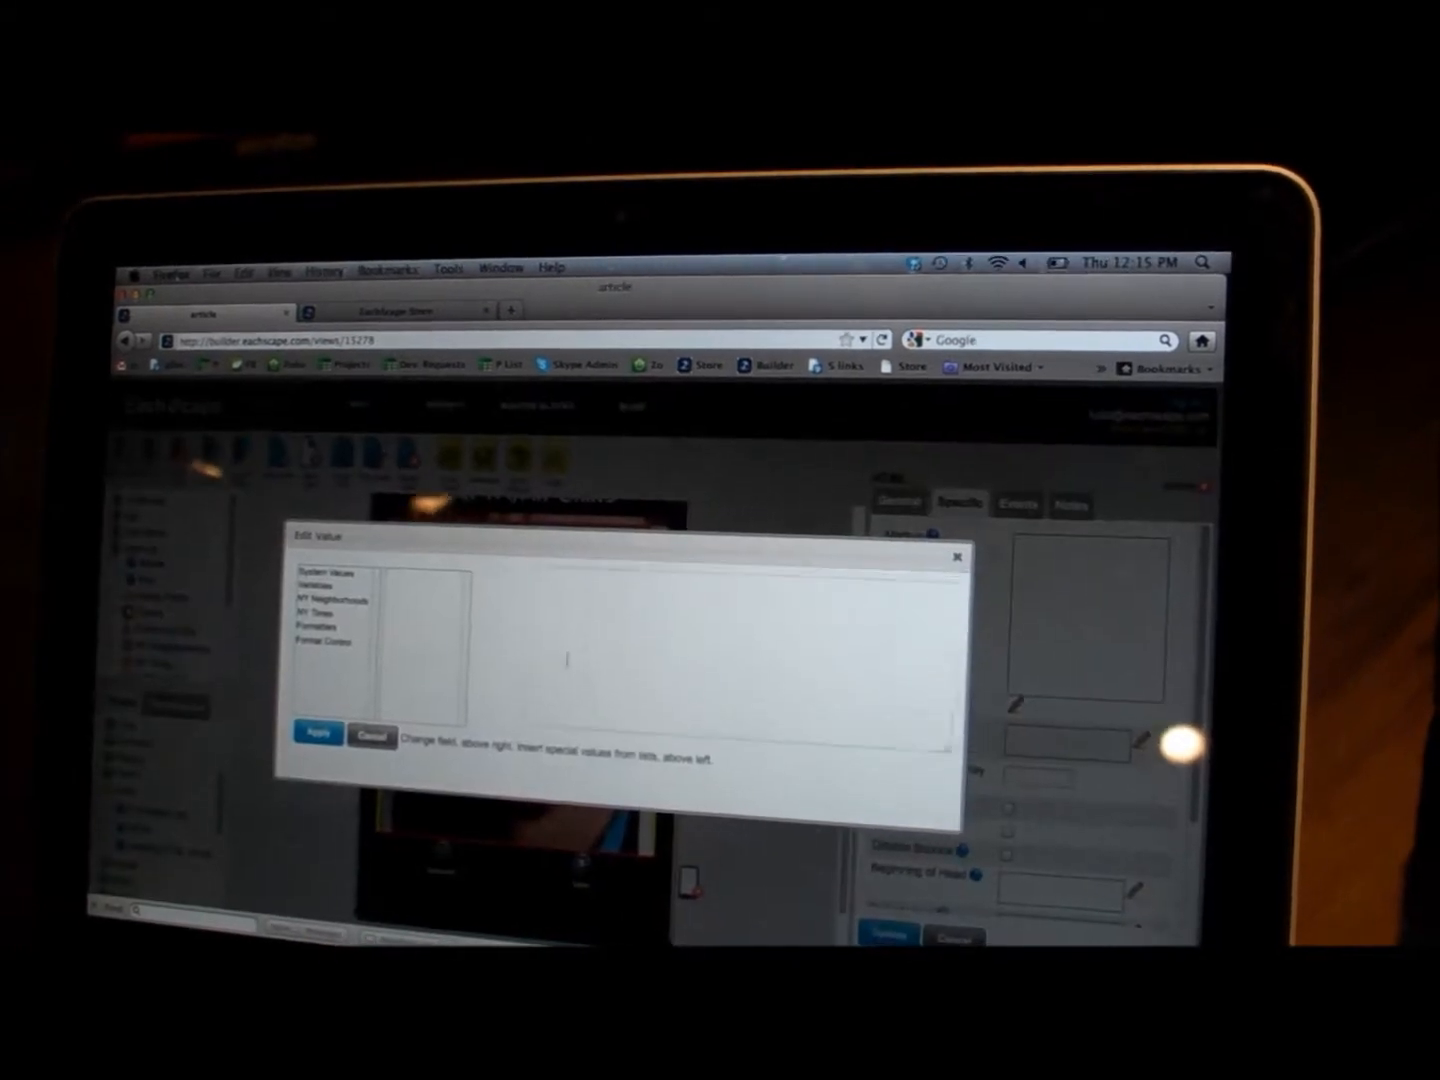
left_click(330, 600)
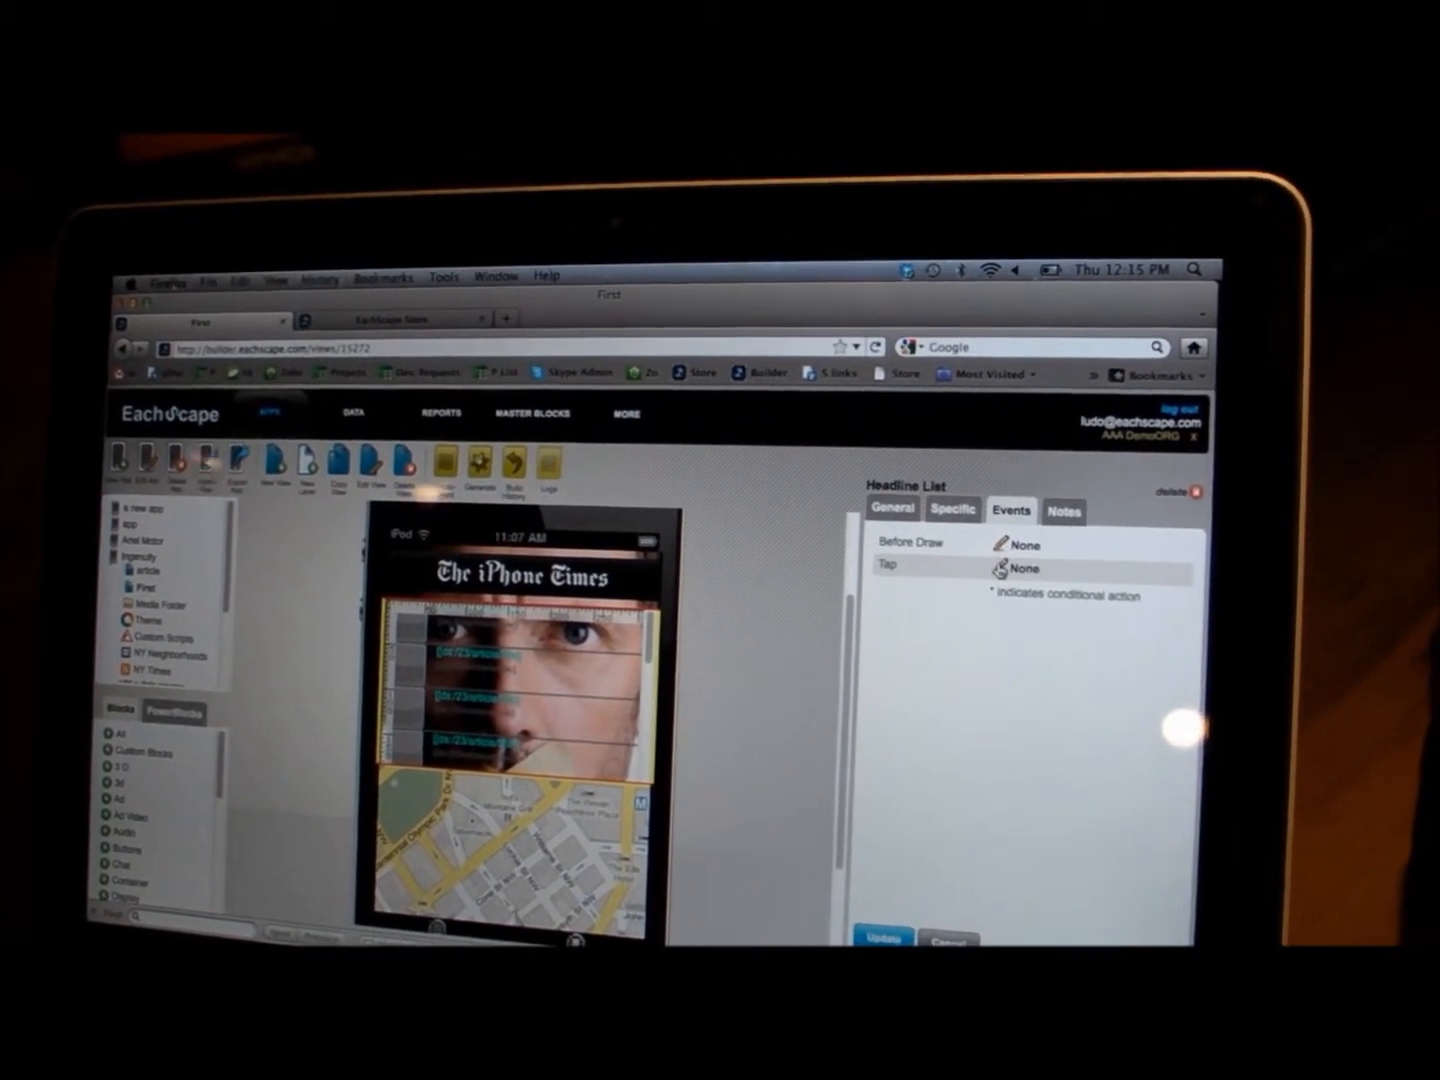
Set the headline Tap event to Switch to Another View targeting article
left_click(1024, 568)
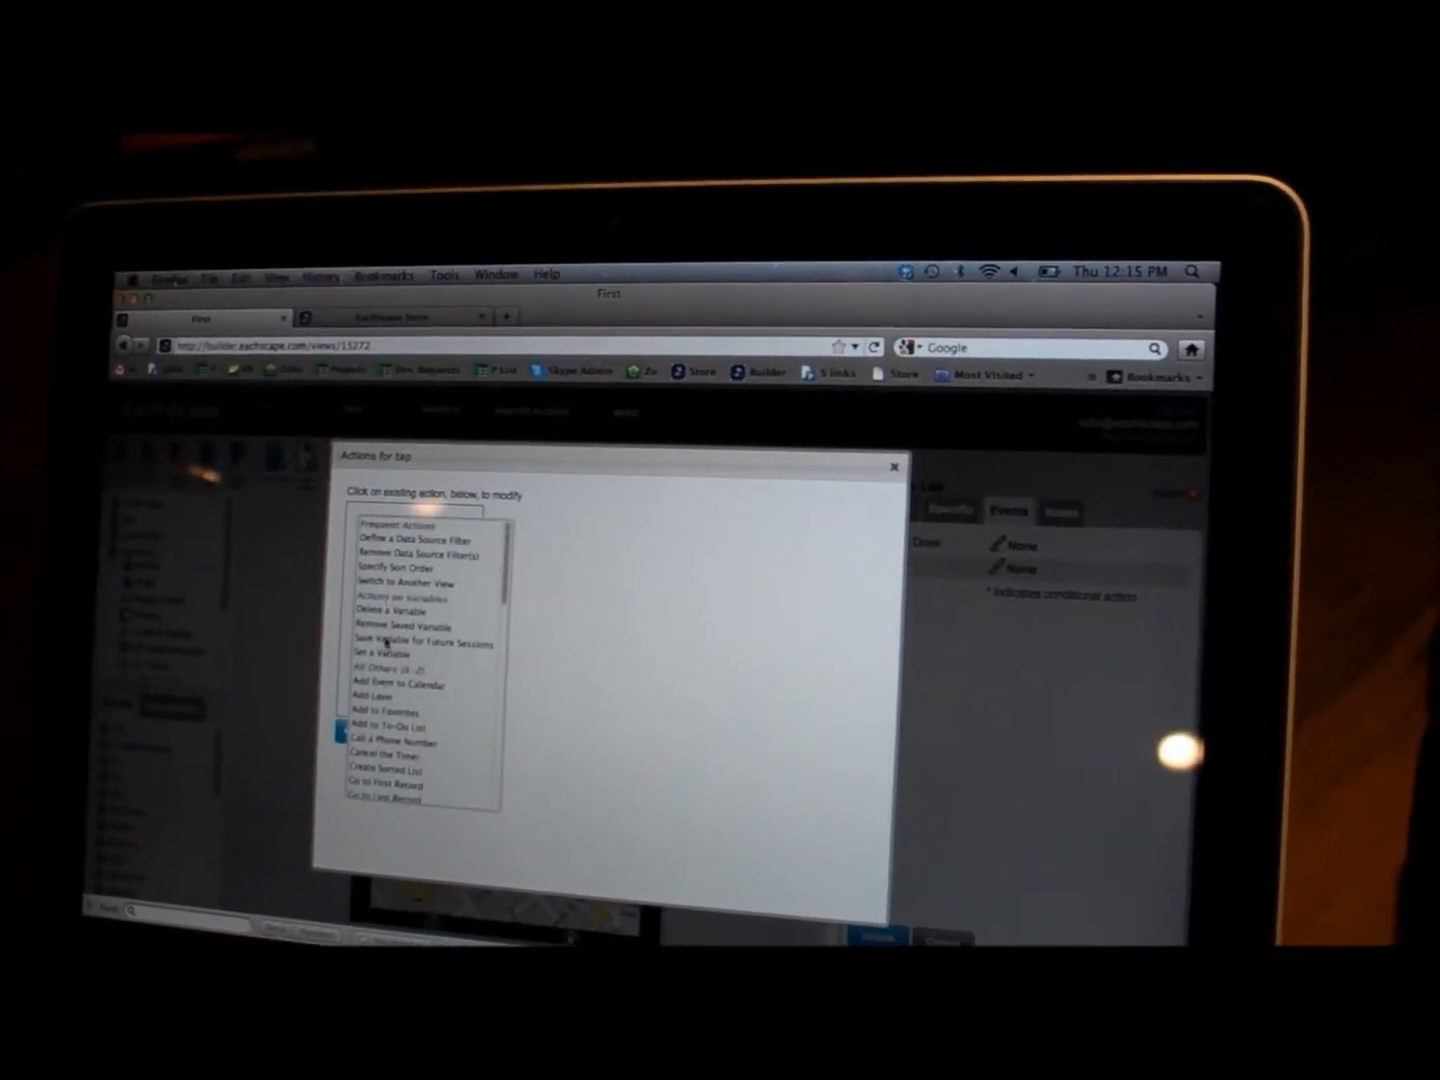
left_click(400, 578)
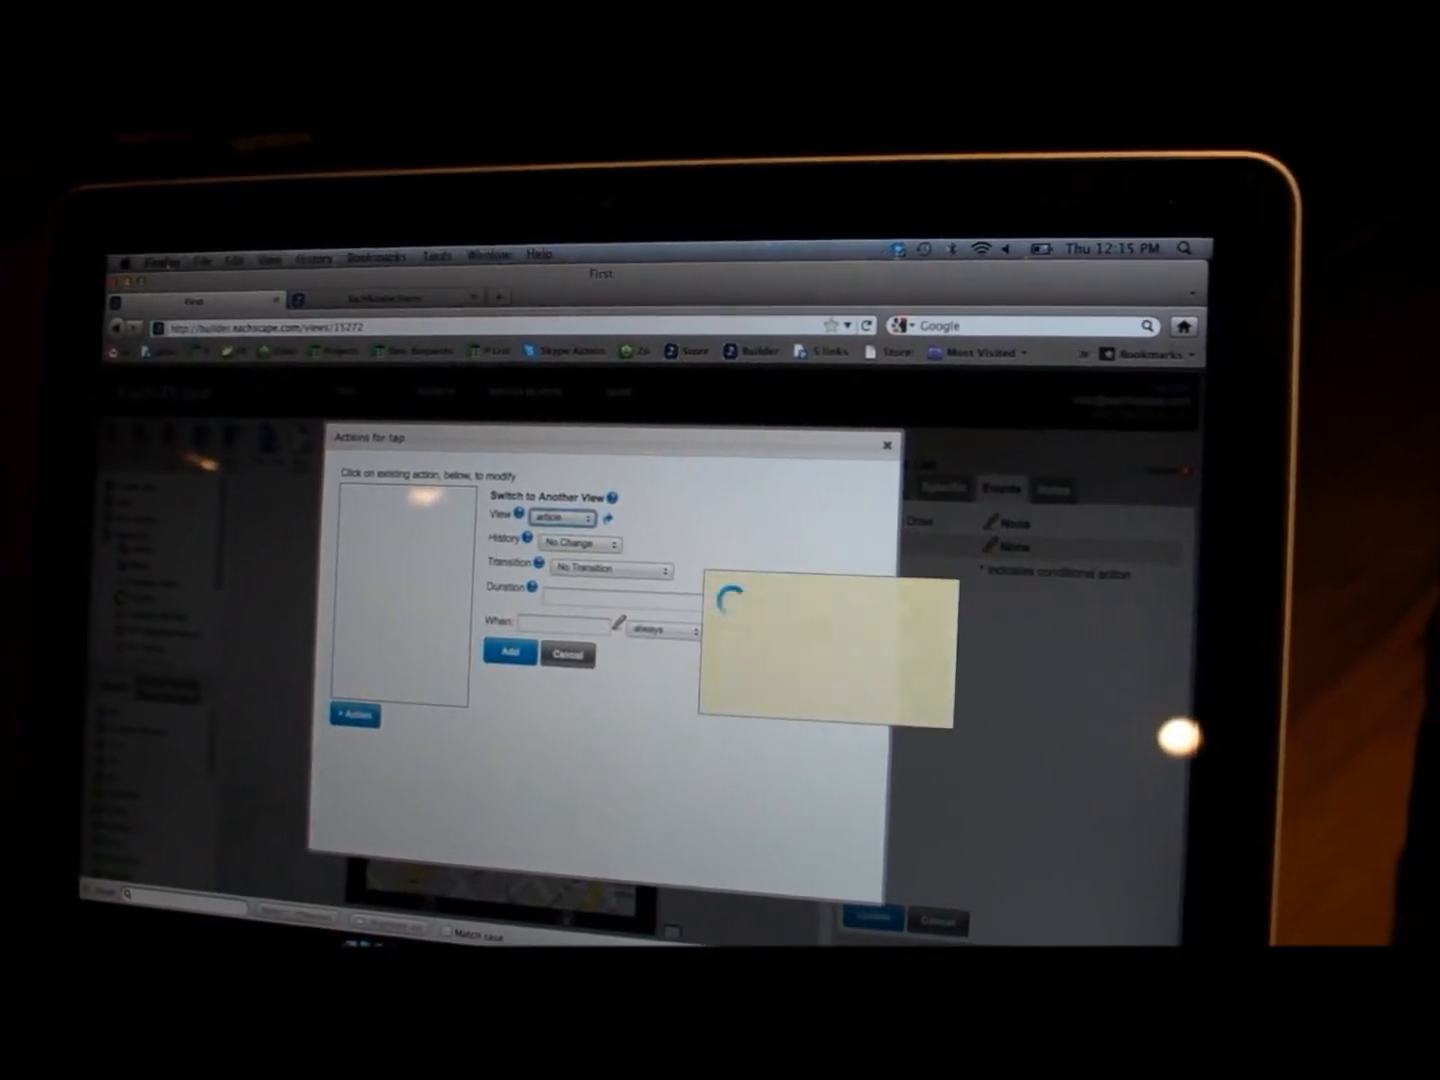
left_click(562, 524)
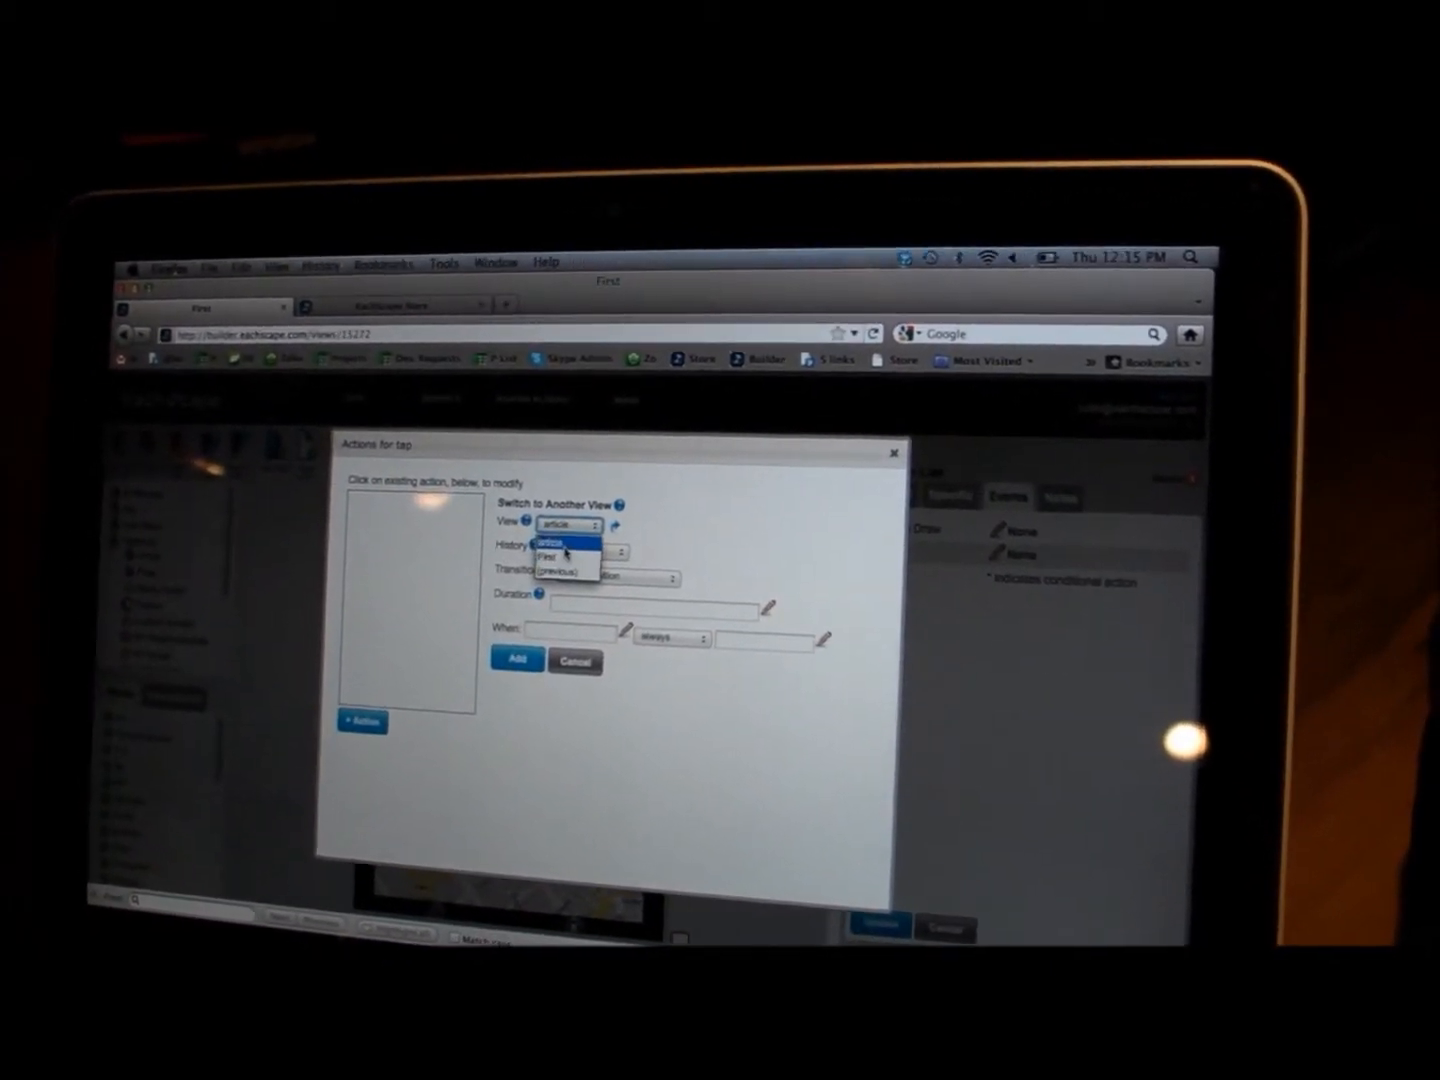
left_click(628, 580)
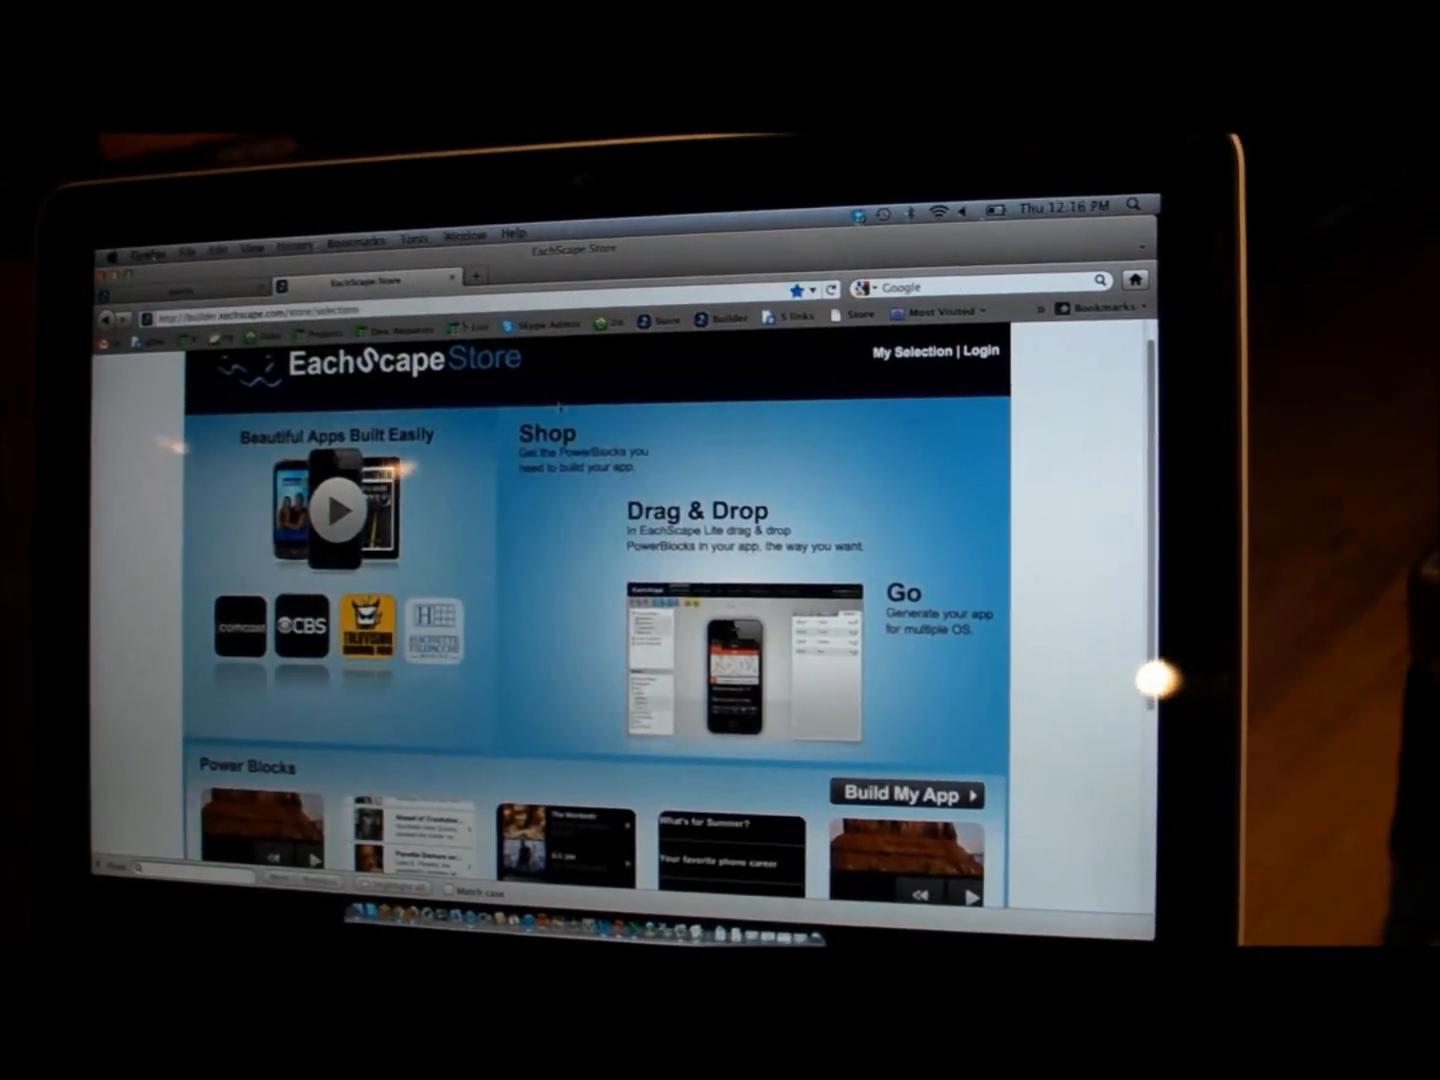
scroll("down", 3)
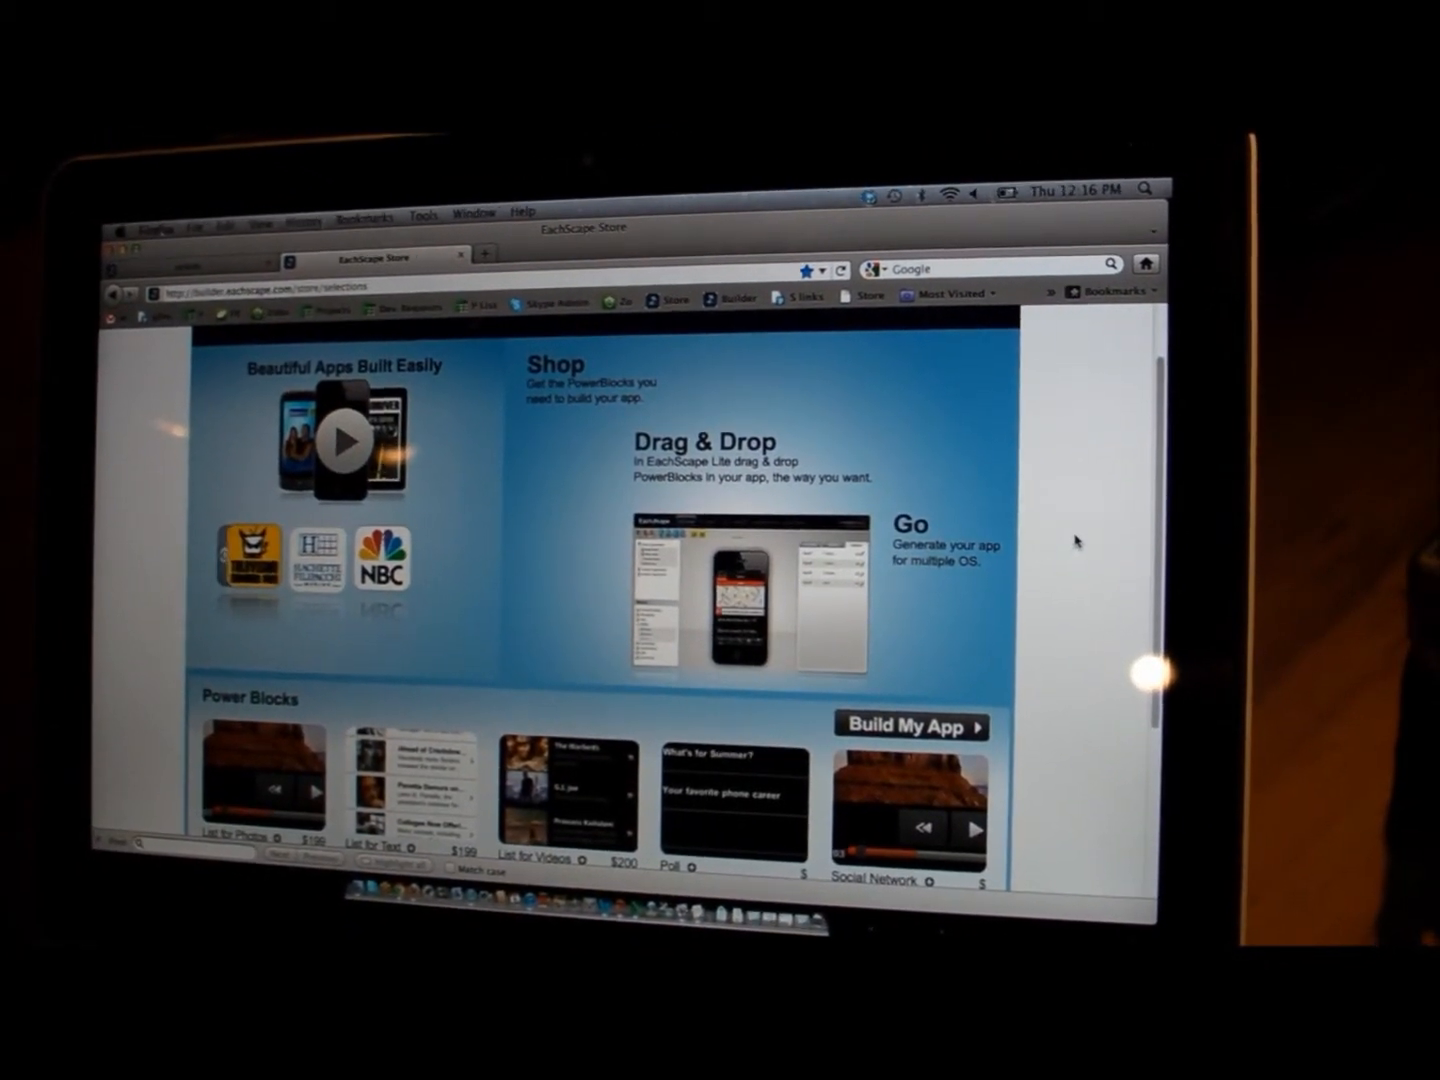
scroll("down", 3)
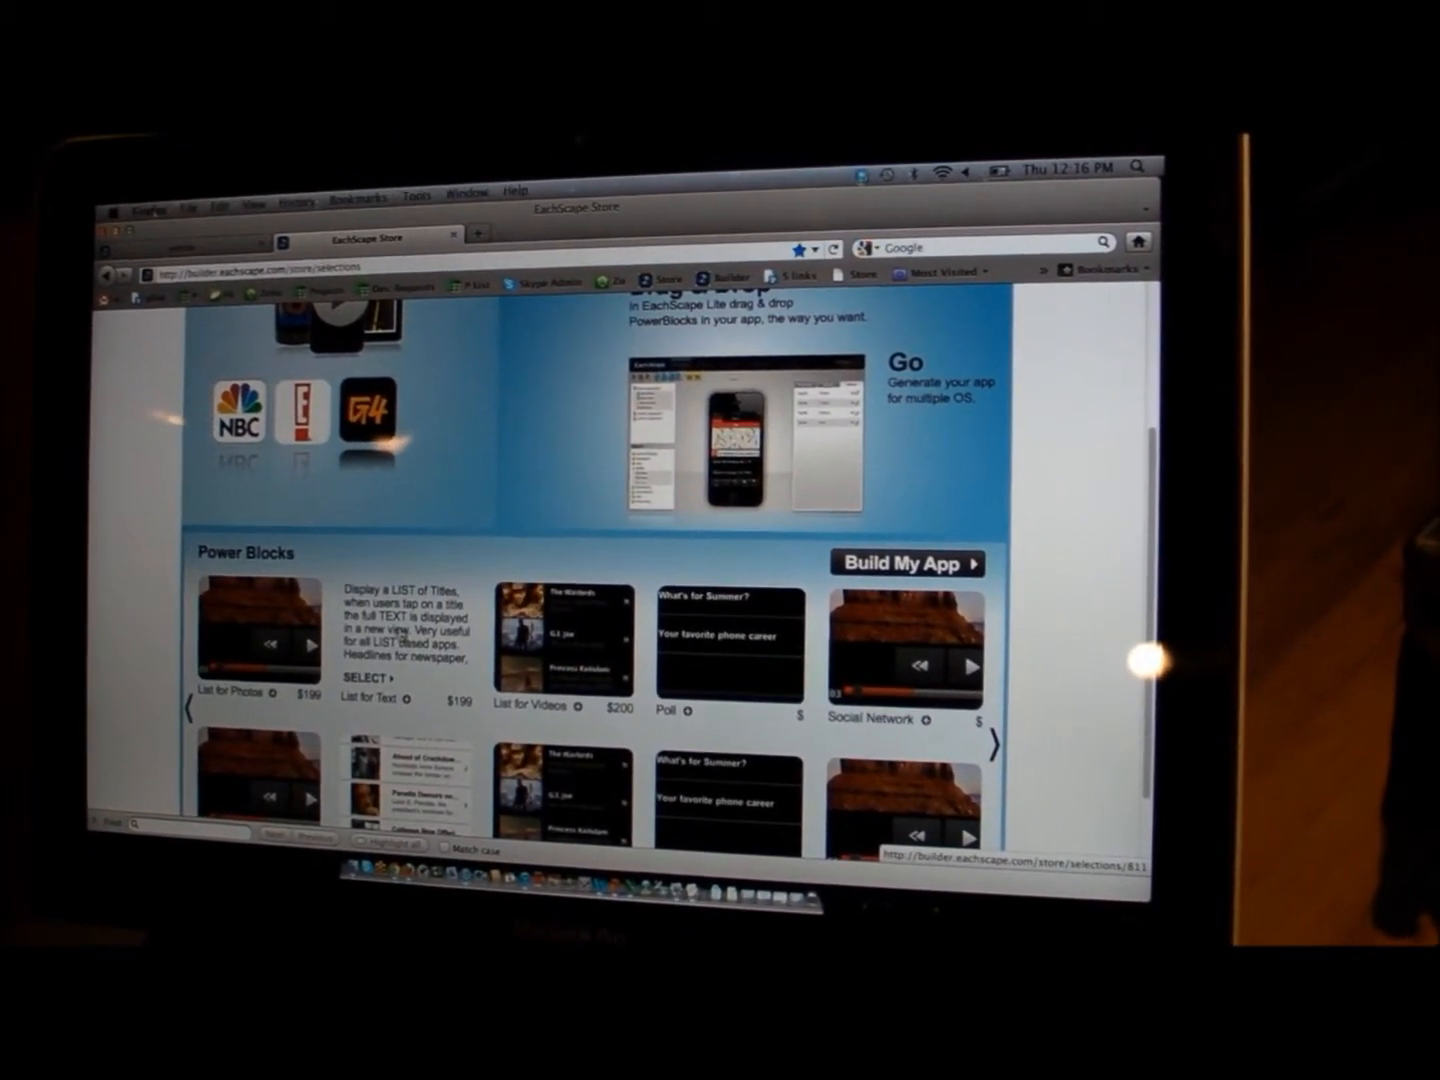
left_click(374, 698)
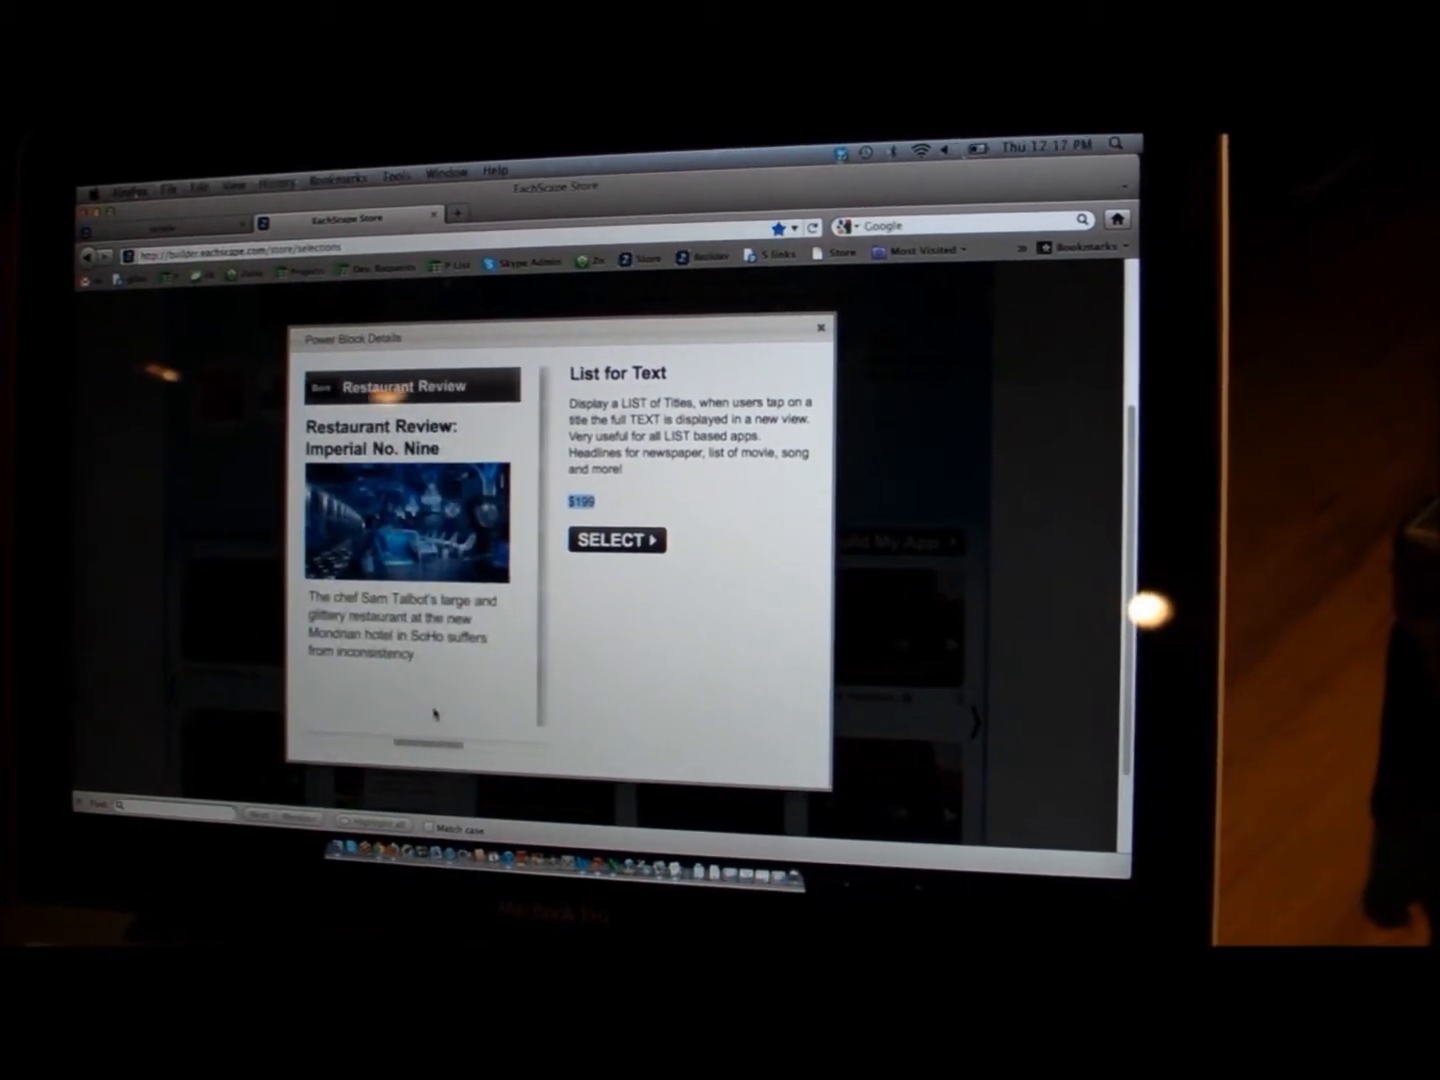
left_click(820, 328)
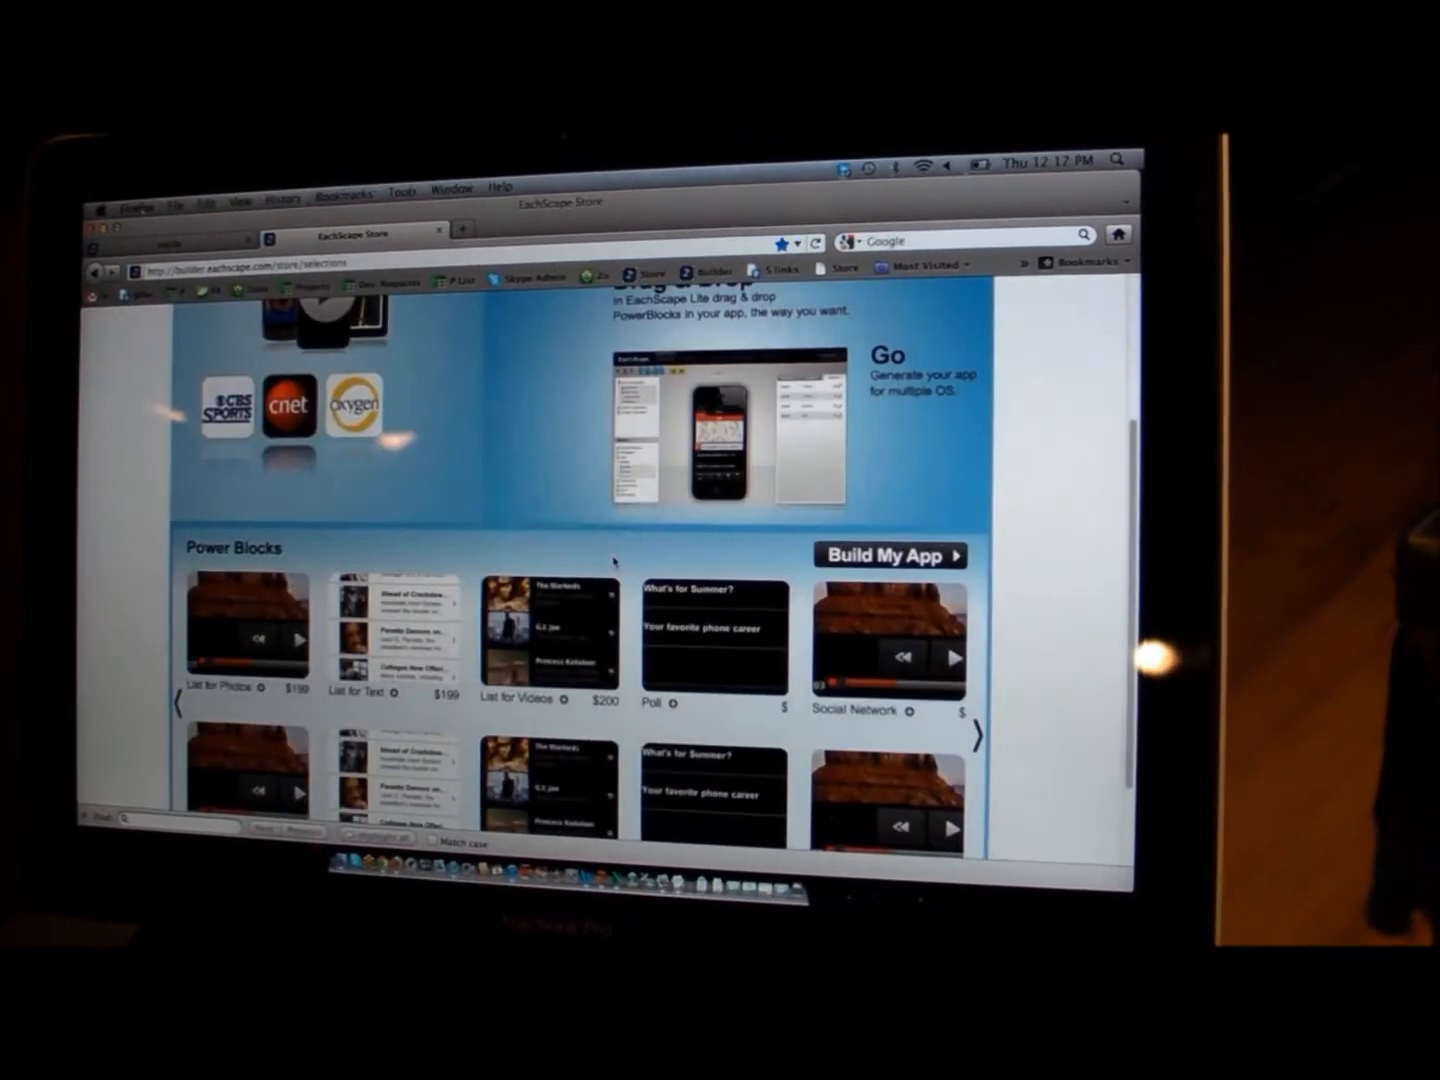